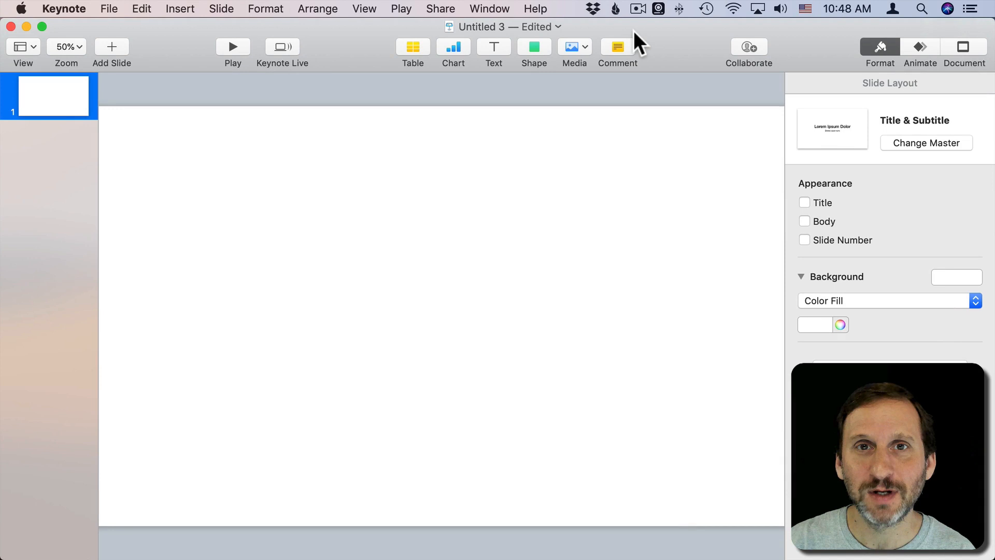
pyautogui.moveTo(562, 307)
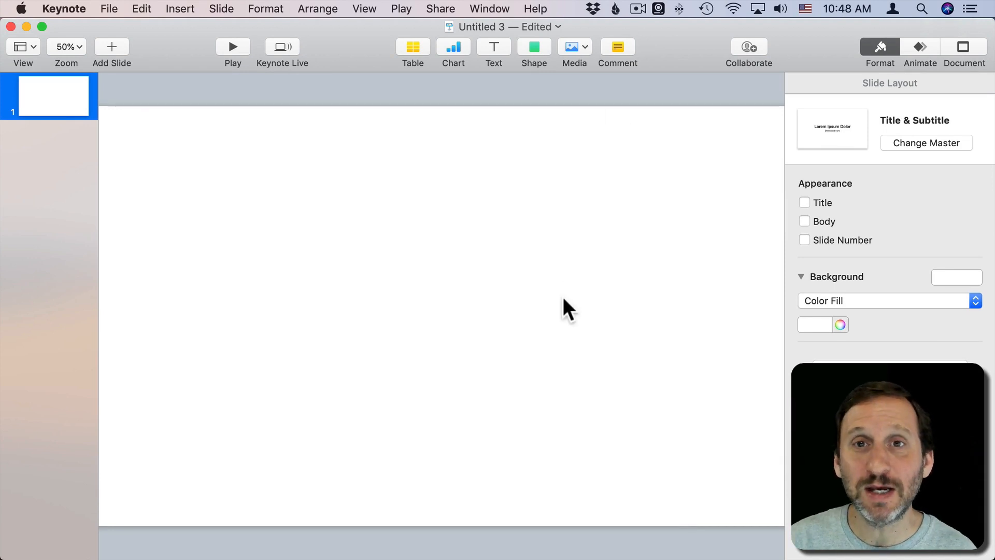
pyautogui.moveTo(570, 182)
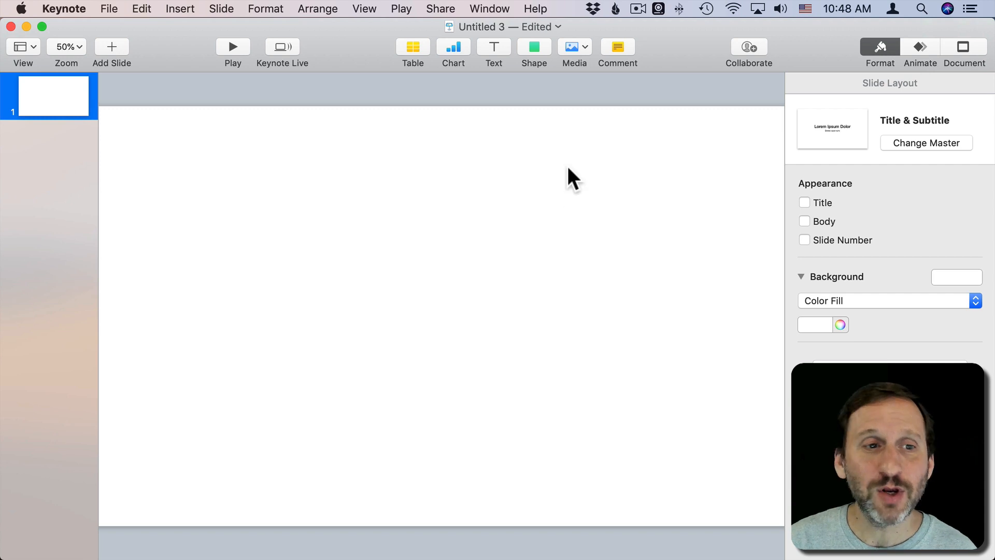
pyautogui.moveTo(343, 325)
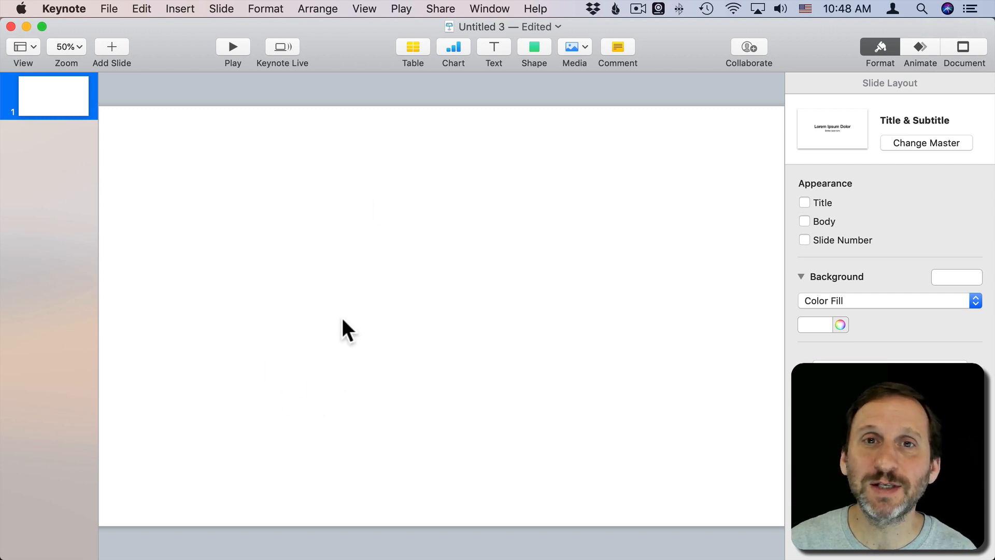
pyautogui.moveTo(506, 378)
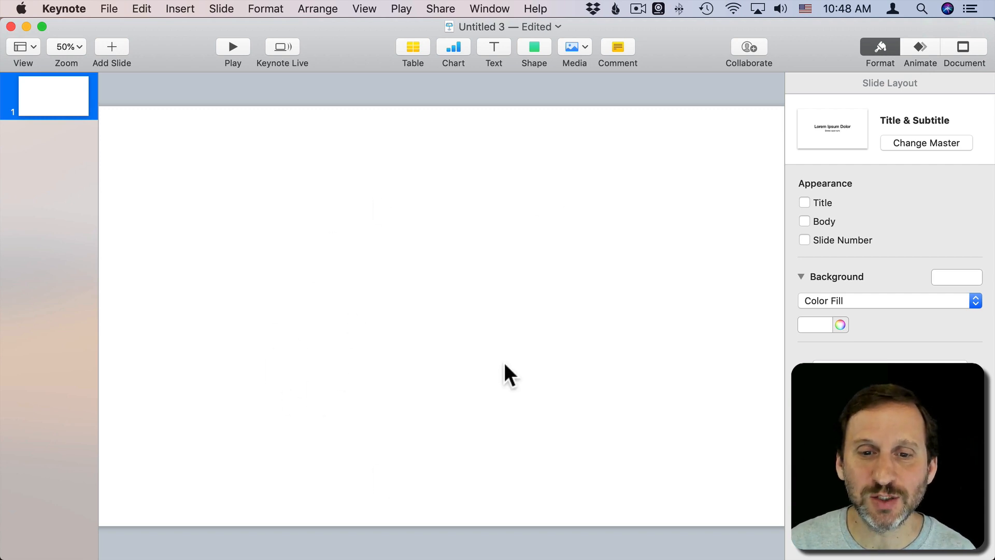
pyautogui.moveTo(446, 356)
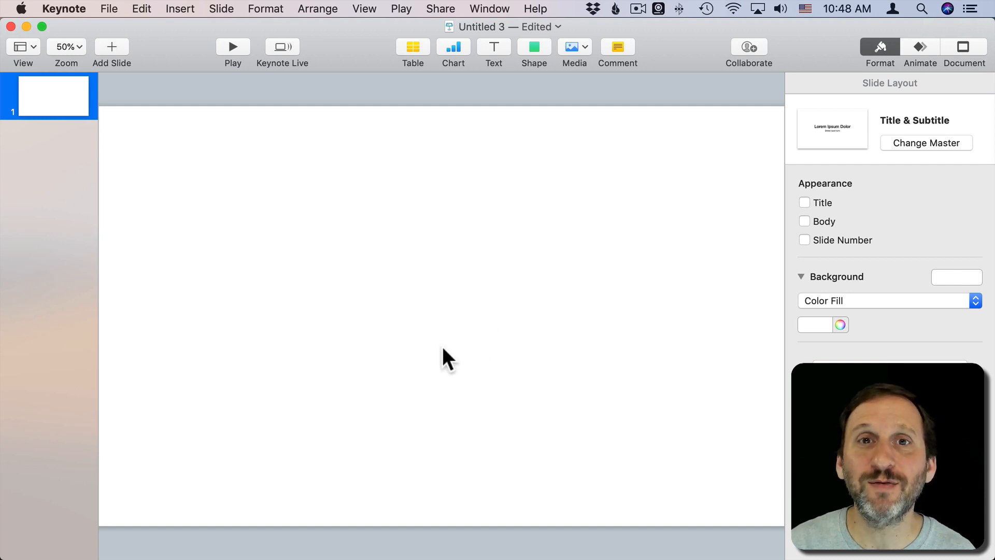
pyautogui.moveTo(518, 140)
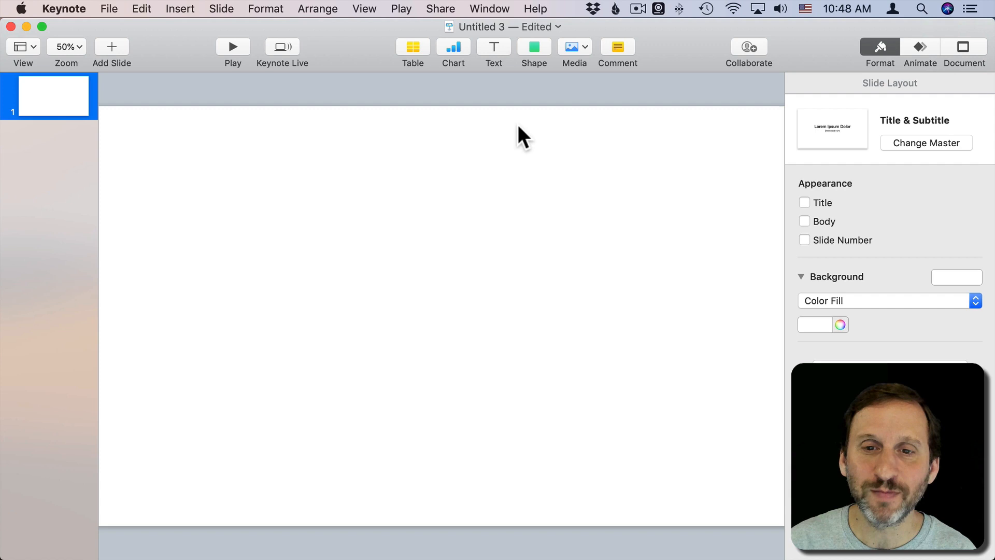
# Add a blue square and a blue circle from the basic shapes library
pyautogui.click(534, 47)
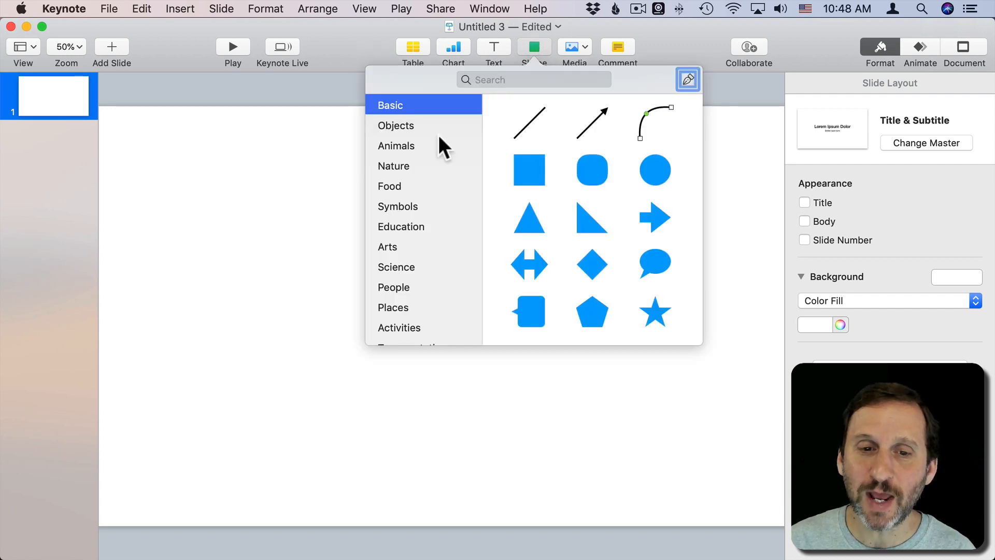
pyautogui.moveTo(500, 197)
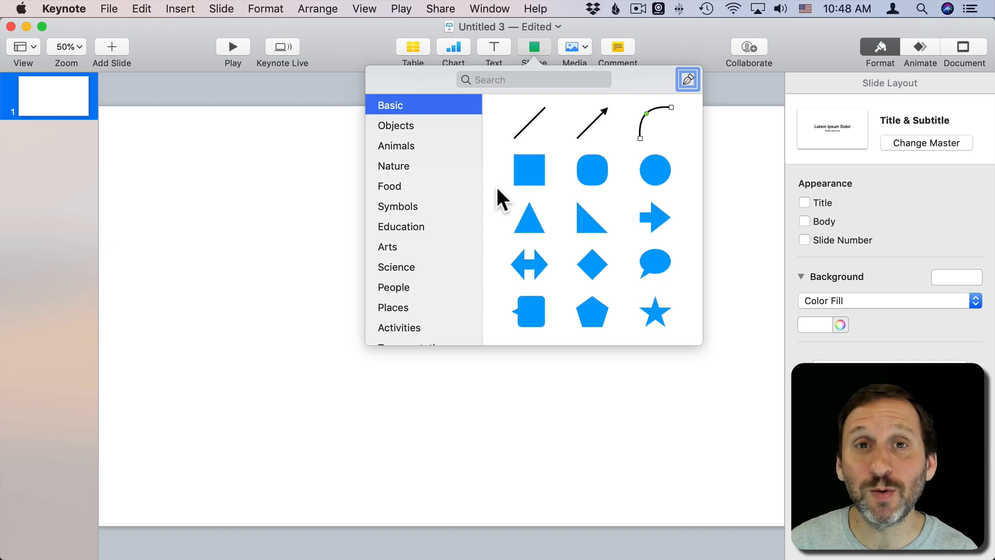
pyautogui.moveTo(551, 194)
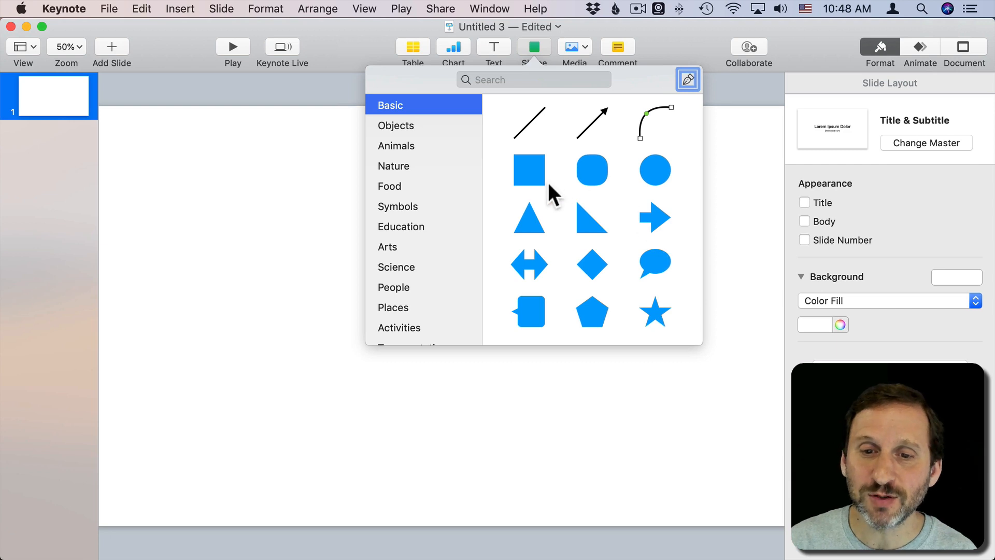
pyautogui.click(529, 170)
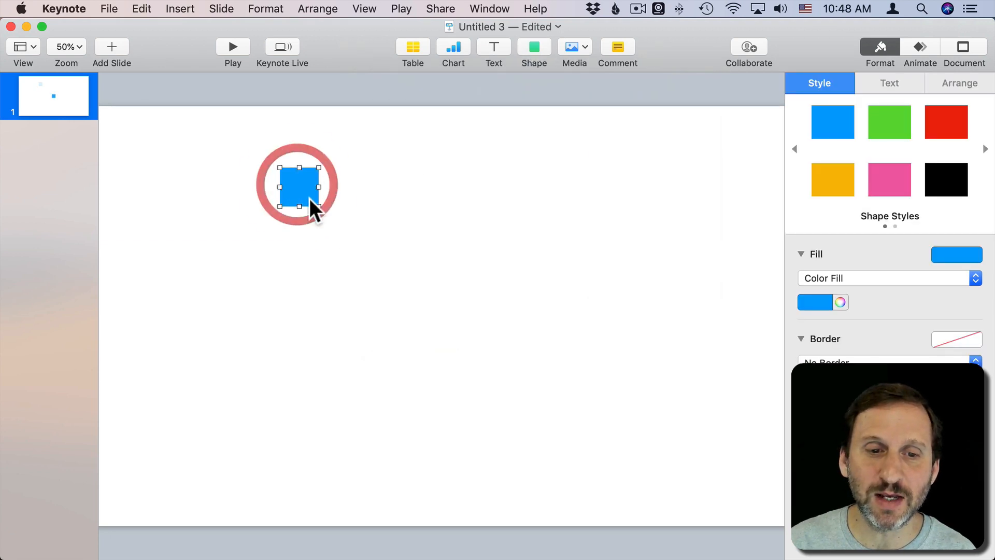
pyautogui.click(533, 47)
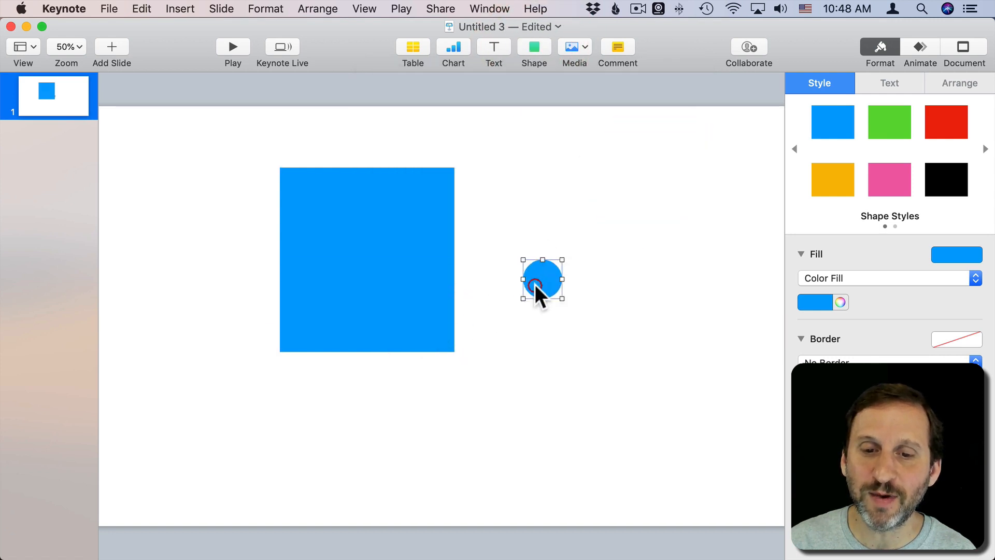
# Enlarge the circle and place it over the square's lower-right corner
pyautogui.moveTo(542, 281); pyautogui.dragTo(499, 380)
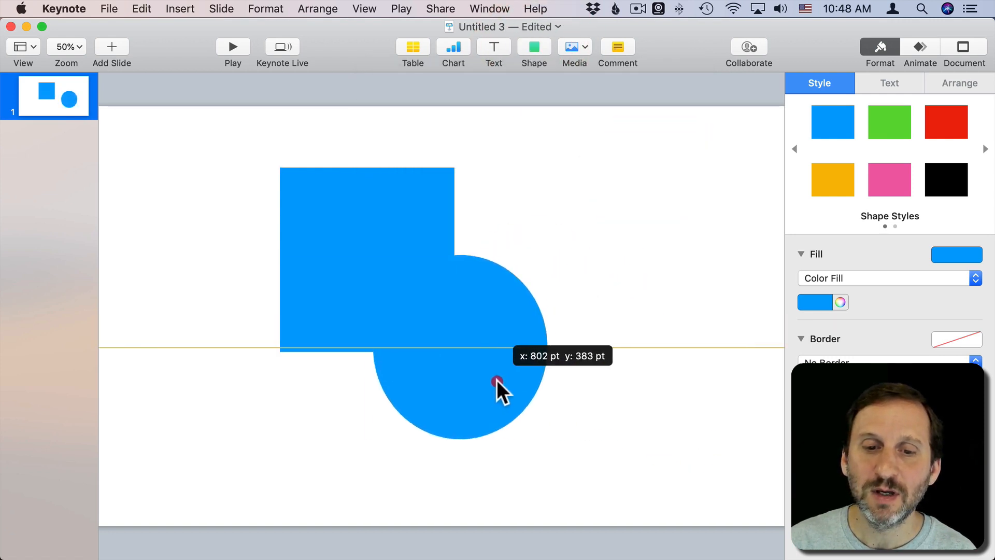
pyautogui.moveTo(499, 381); pyautogui.dragTo(636, 370)
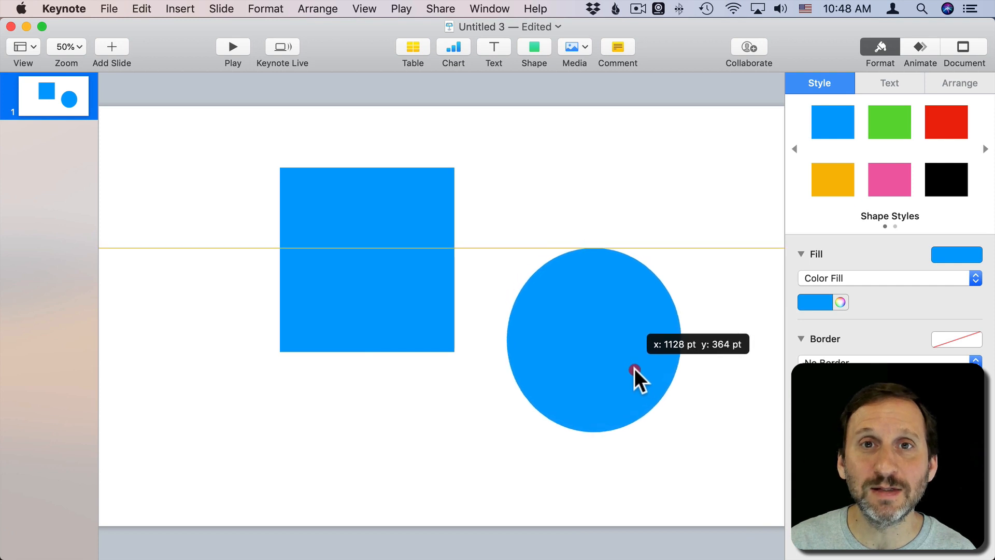
pyautogui.moveTo(636, 371); pyautogui.dragTo(479, 358)
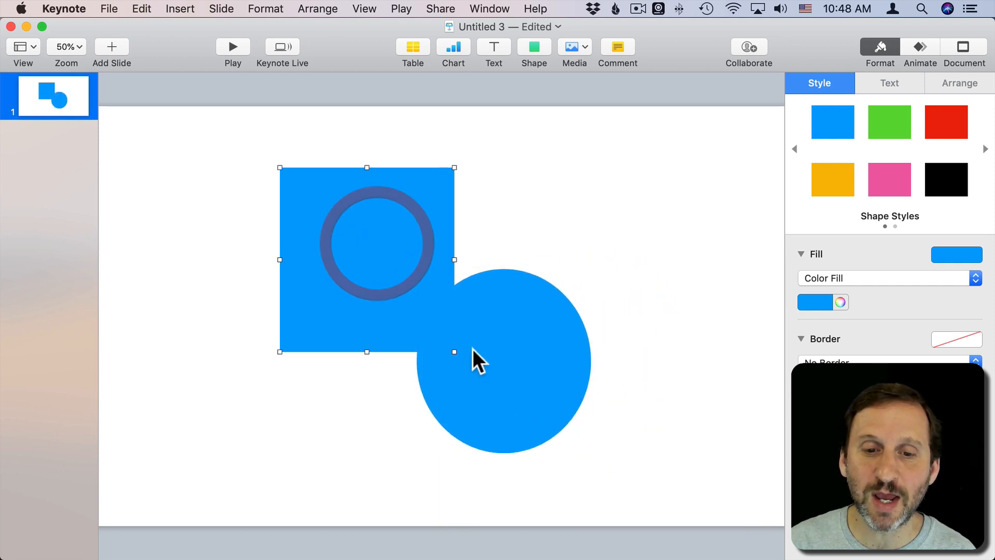
# Select the circle with the square and show the Shapes and Lines combine commands
pyautogui.click(493, 359)
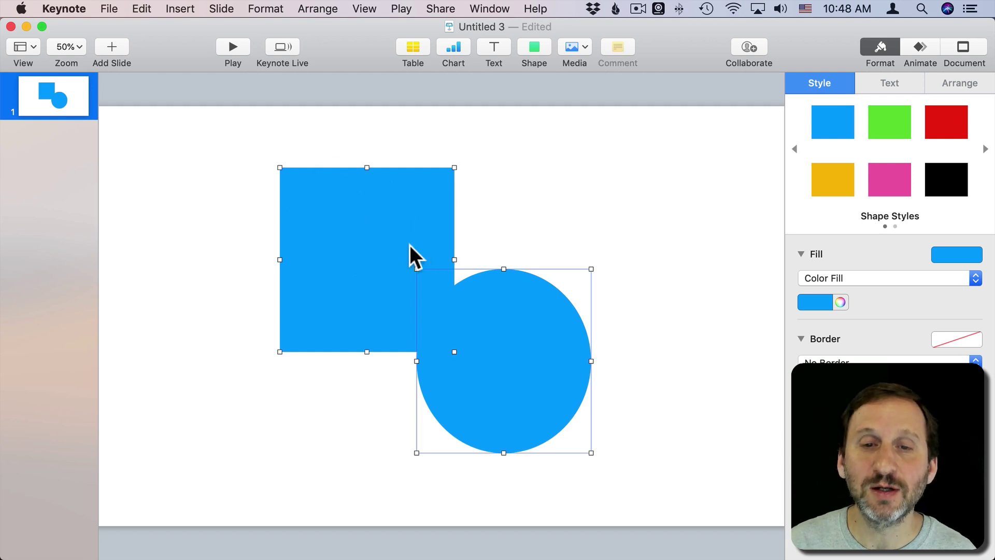
pyautogui.click(264, 9)
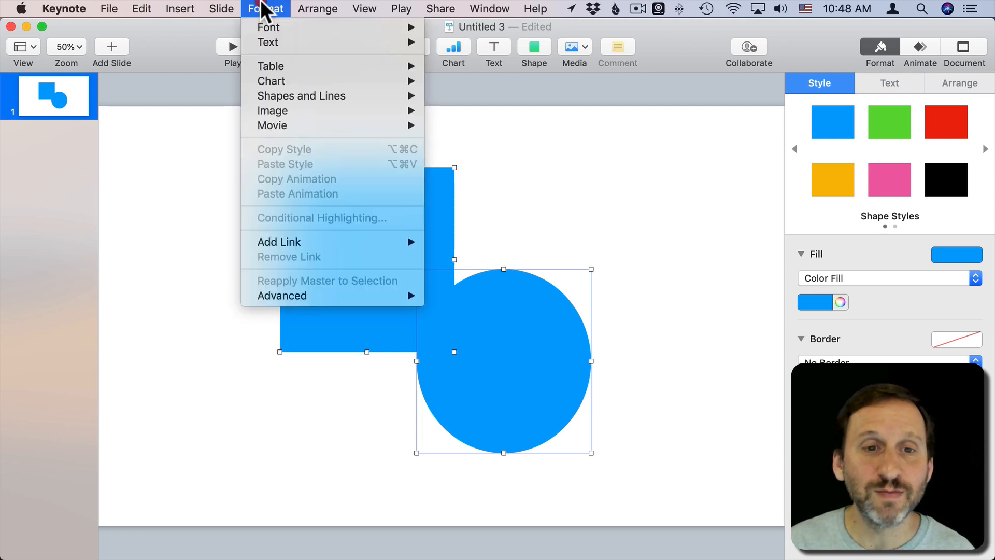
pyautogui.click(318, 9)
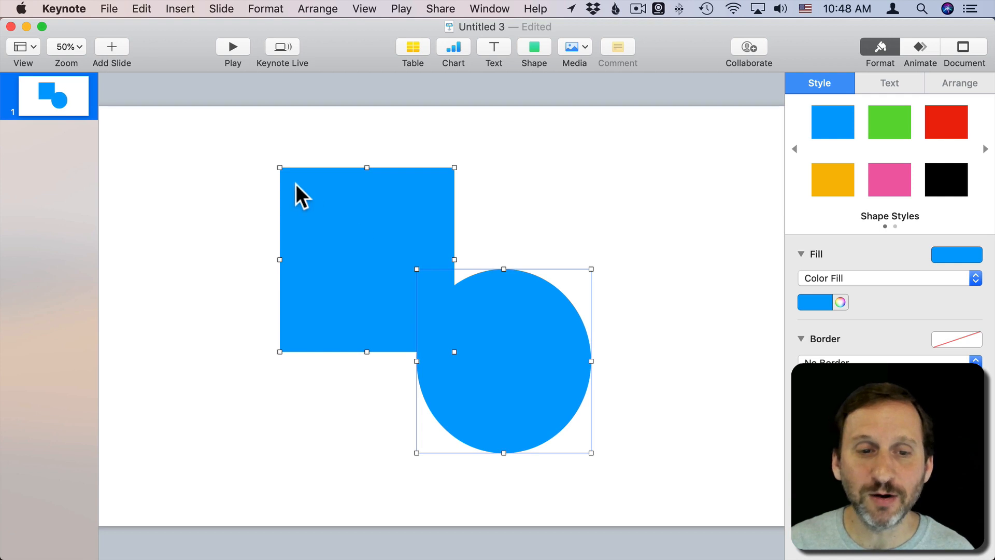
pyautogui.moveTo(219, 15)
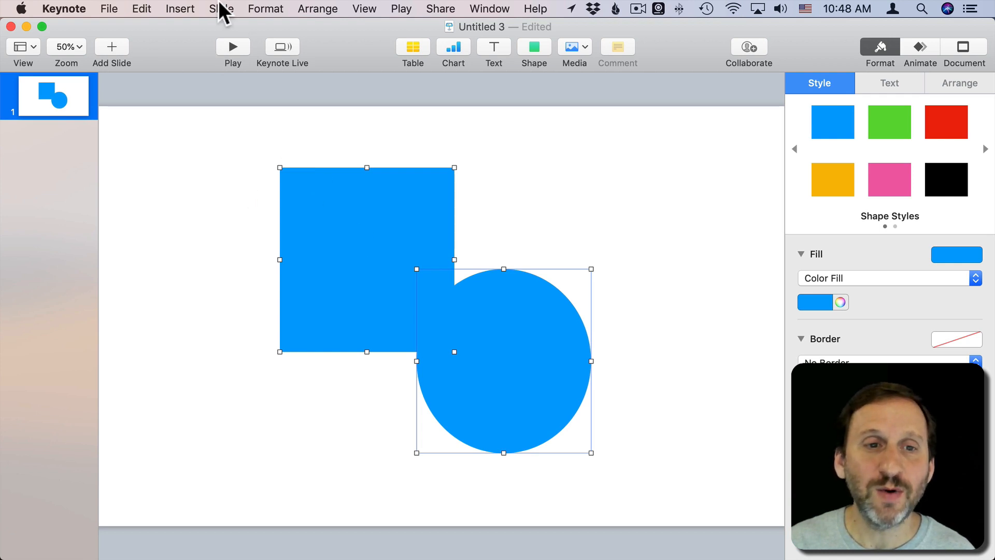
pyautogui.click(265, 9)
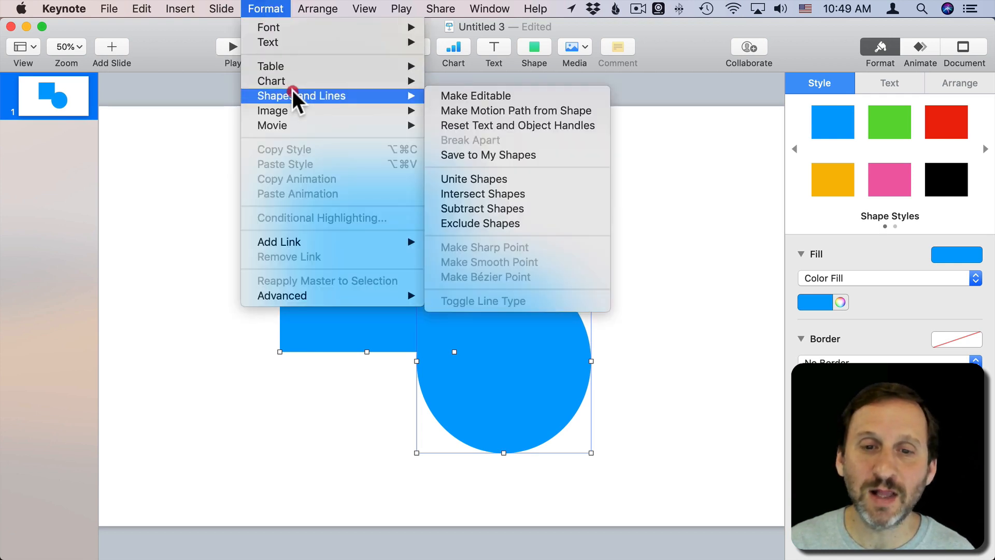
pyautogui.moveTo(520, 227)
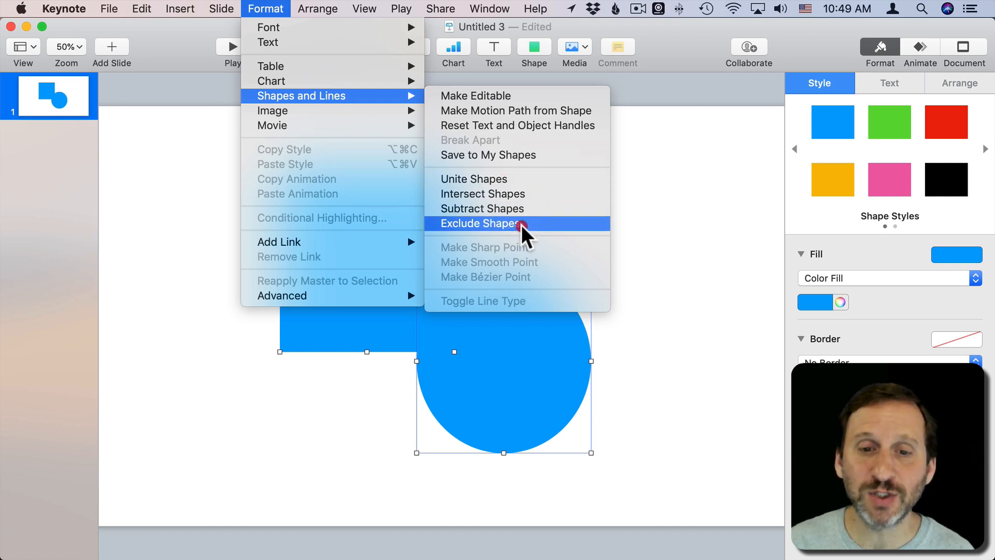
pyautogui.moveTo(506, 201)
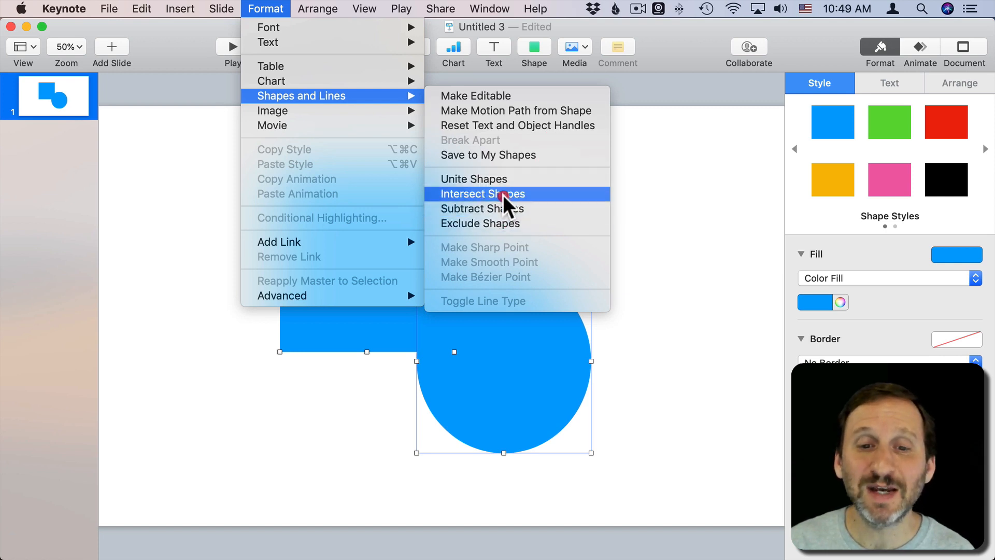
pyautogui.moveTo(501, 208)
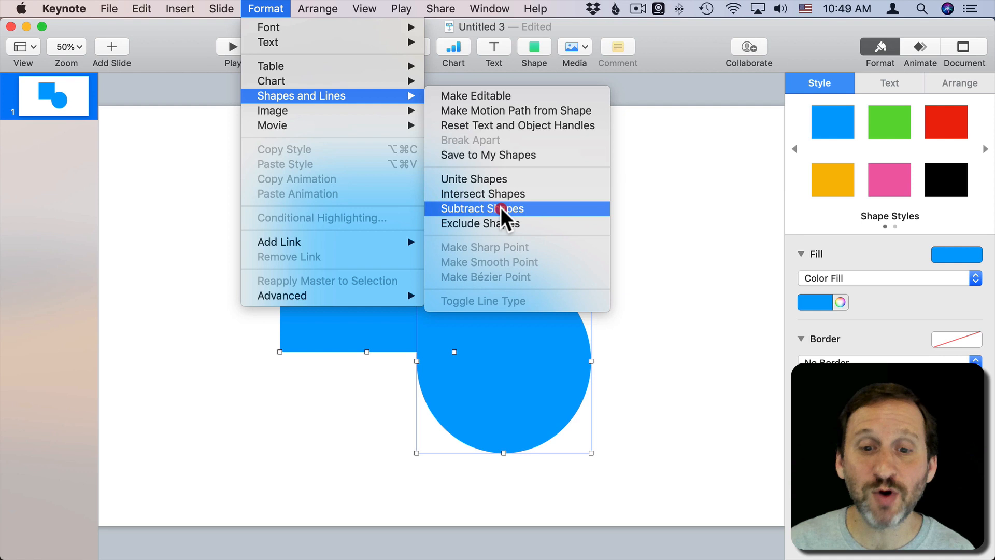
pyautogui.moveTo(498, 232)
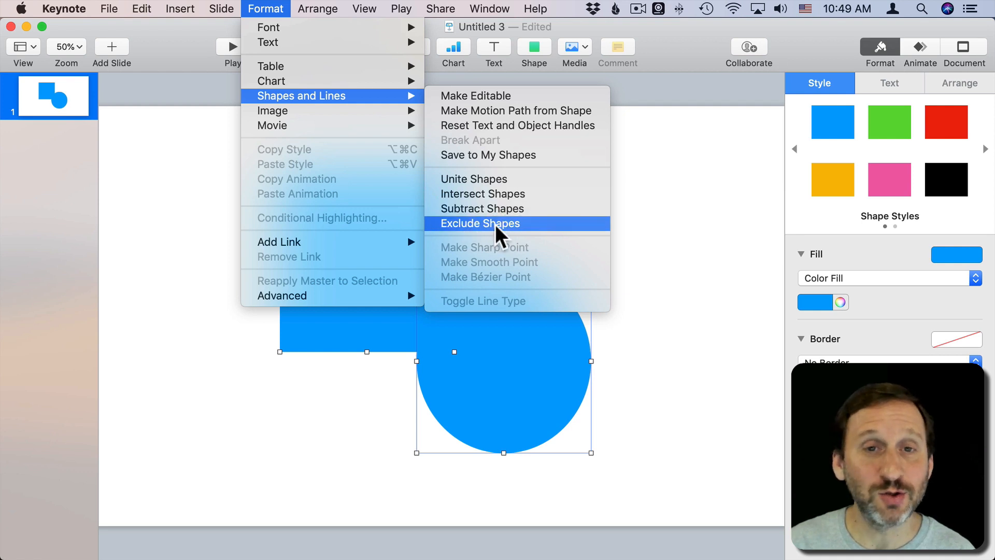
pyautogui.moveTo(483, 185)
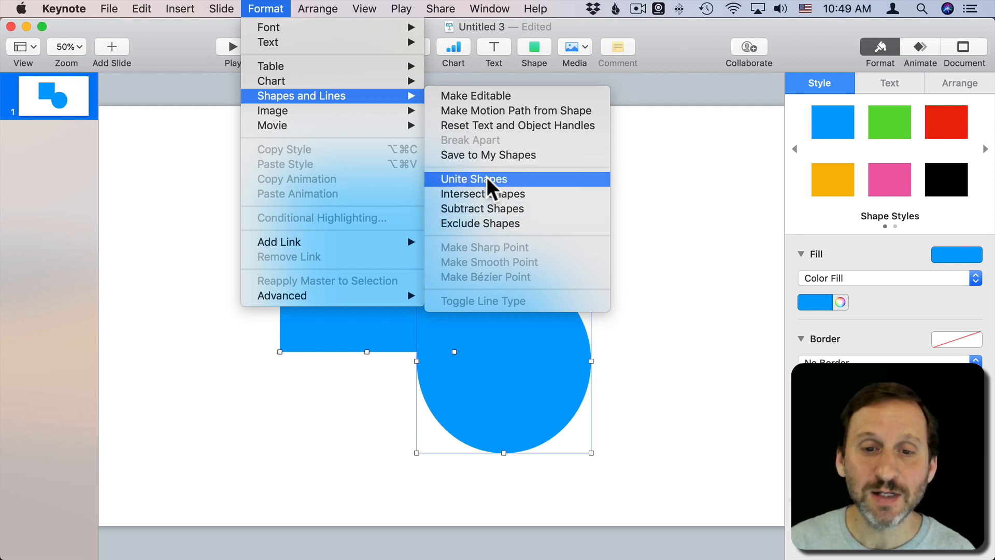
pyautogui.click(474, 178)
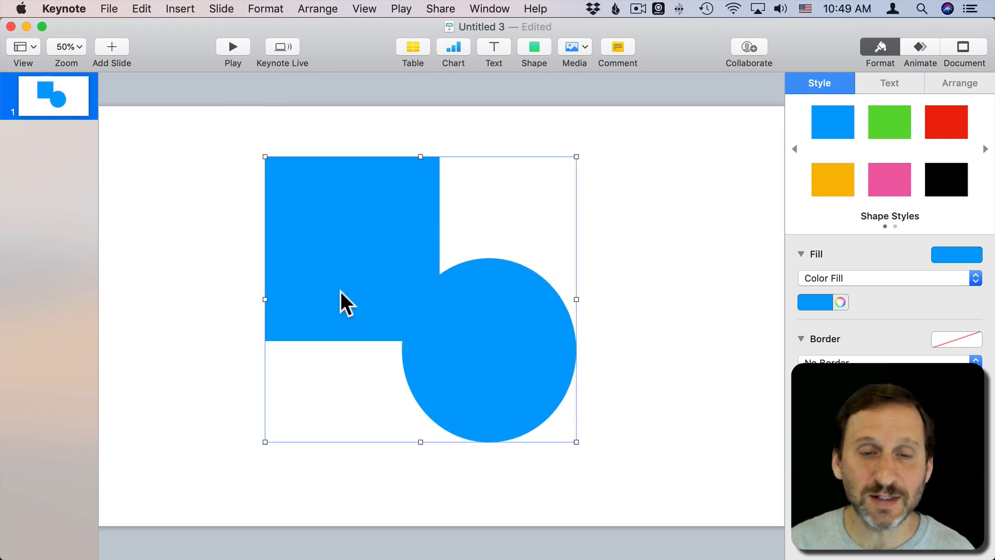
pyautogui.moveTo(493, 384)
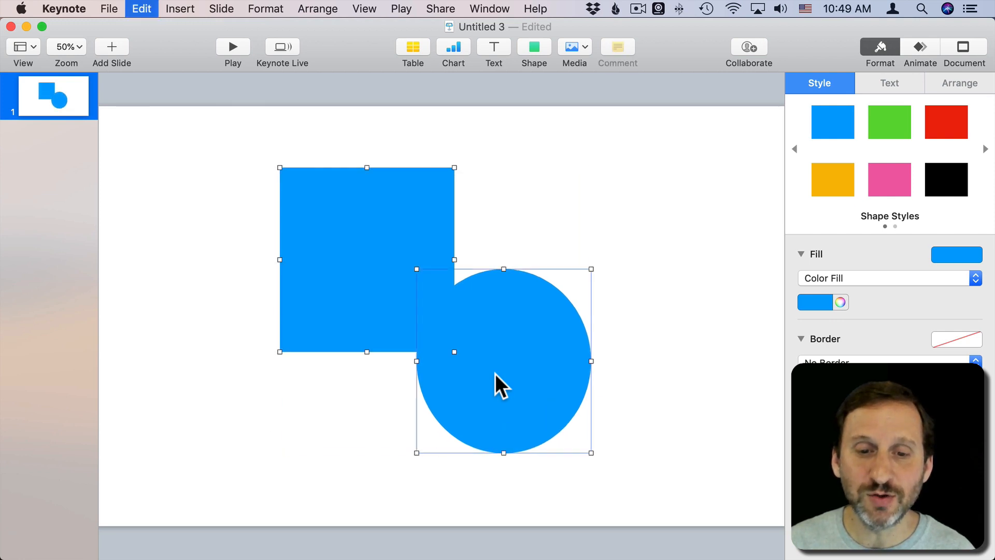
# Try Intersect Shapes on the square and circle, then return to the combine commands
pyautogui.click(264, 9)
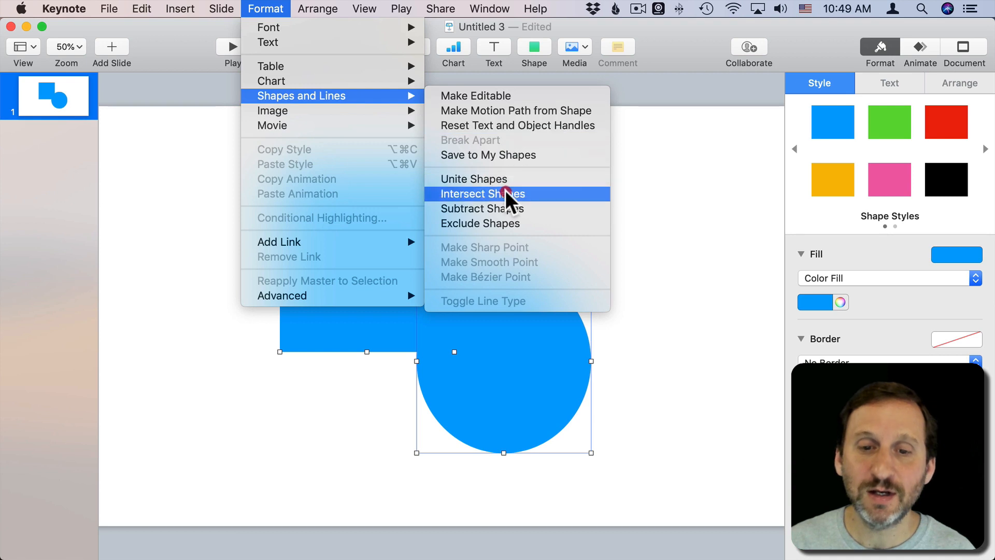
pyautogui.click(482, 194)
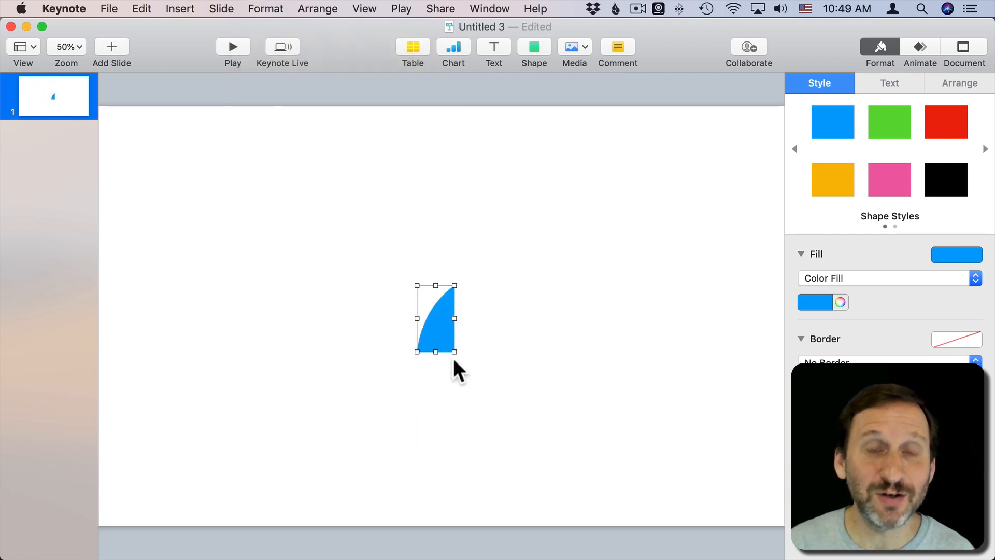
pyautogui.moveTo(474, 323)
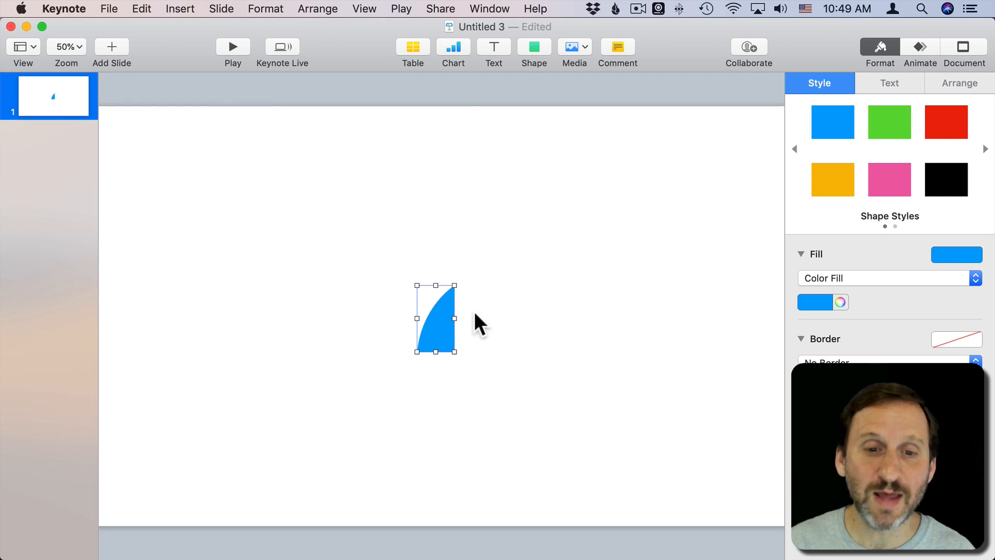
pyautogui.click(264, 9)
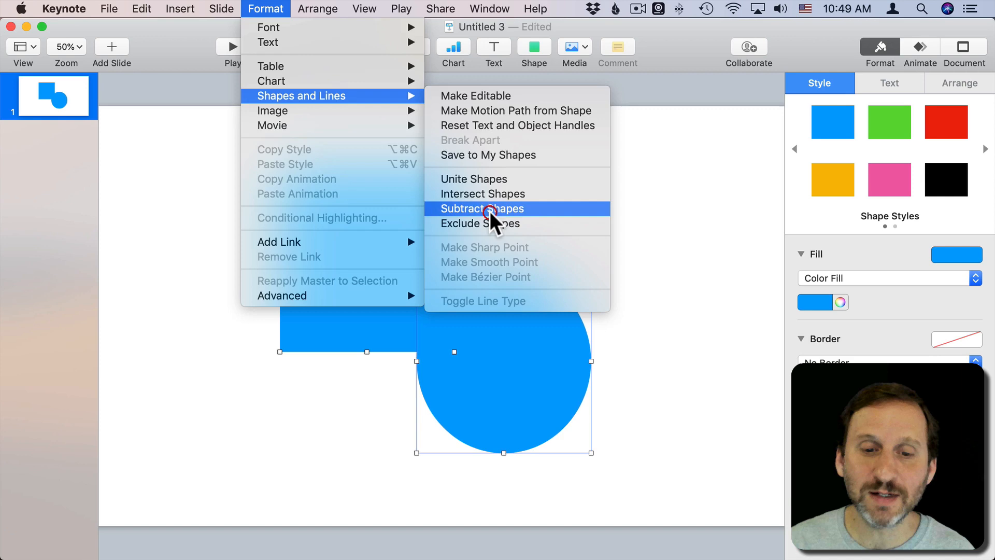
# Subtract the circle from the square, leaving a curved notch in its corner
pyautogui.click(492, 209)
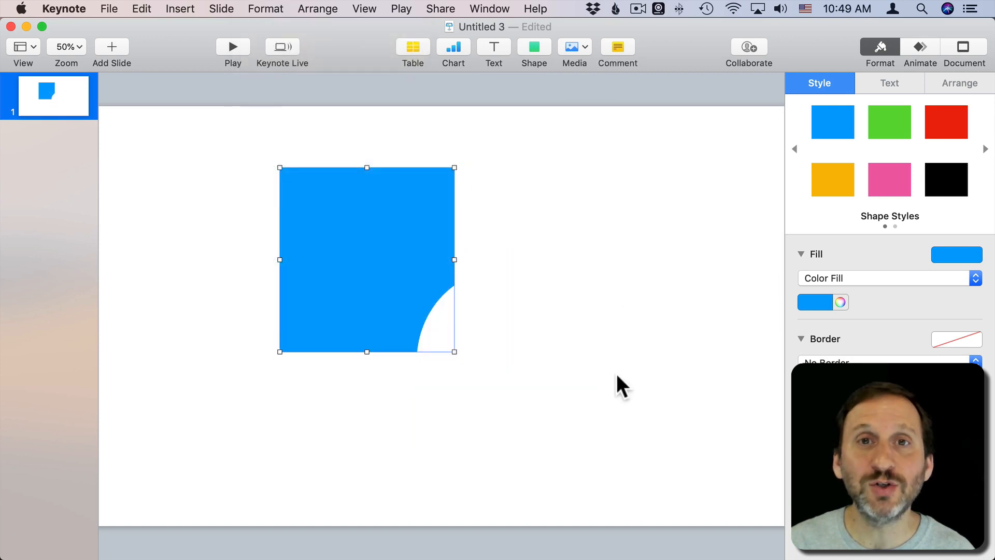
pyautogui.moveTo(483, 303)
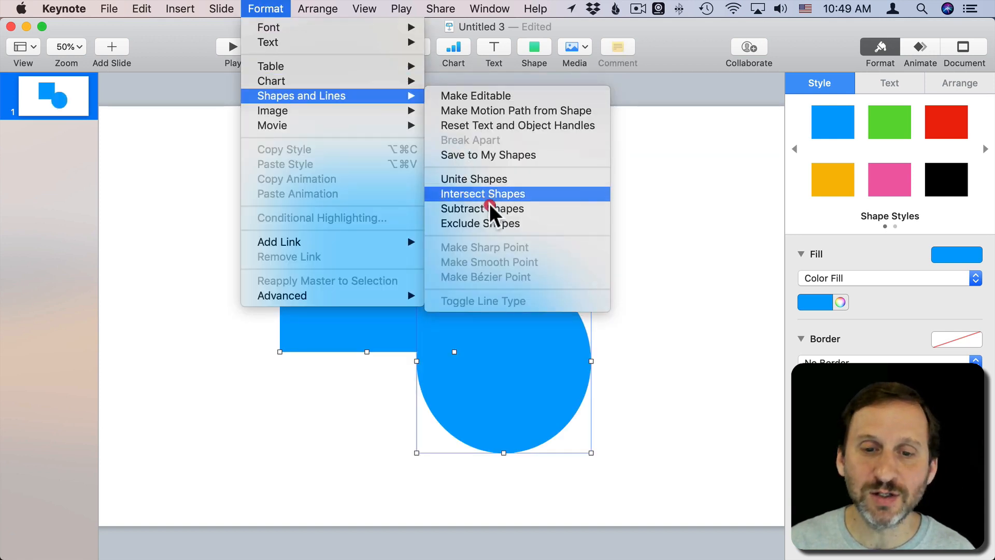
# Exclude the overlap so the square and circle keep only non-overlapping parts
pyautogui.click(482, 208)
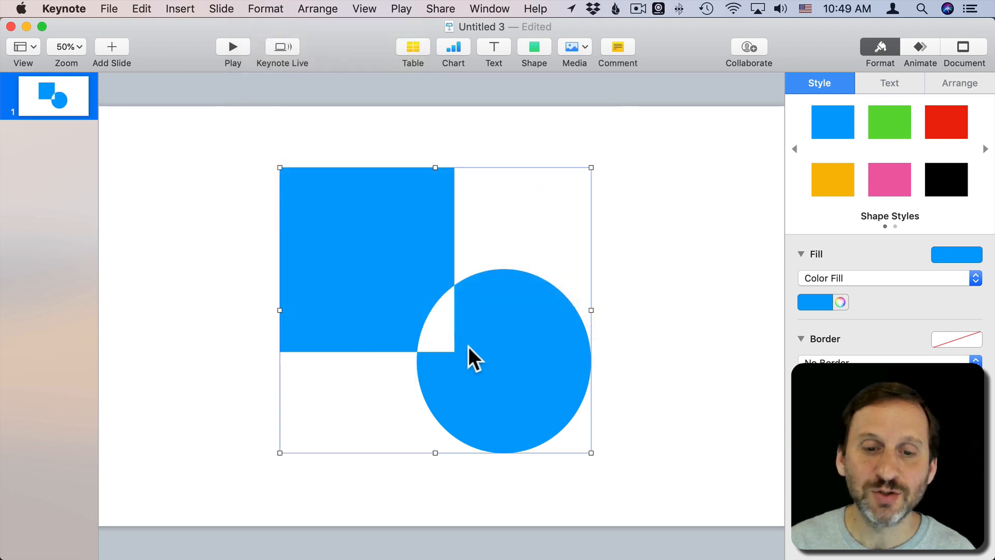
pyautogui.moveTo(437, 321)
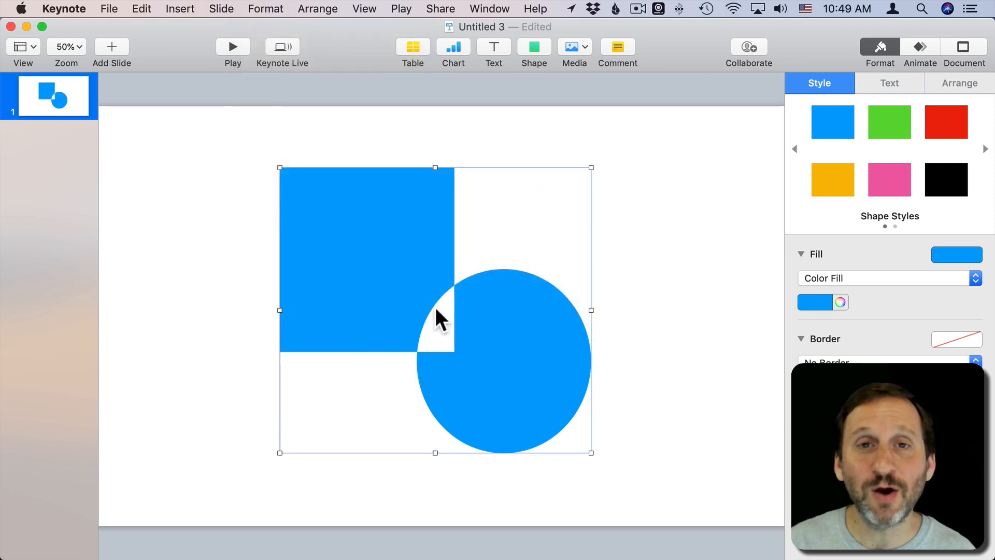
pyautogui.moveTo(453, 312)
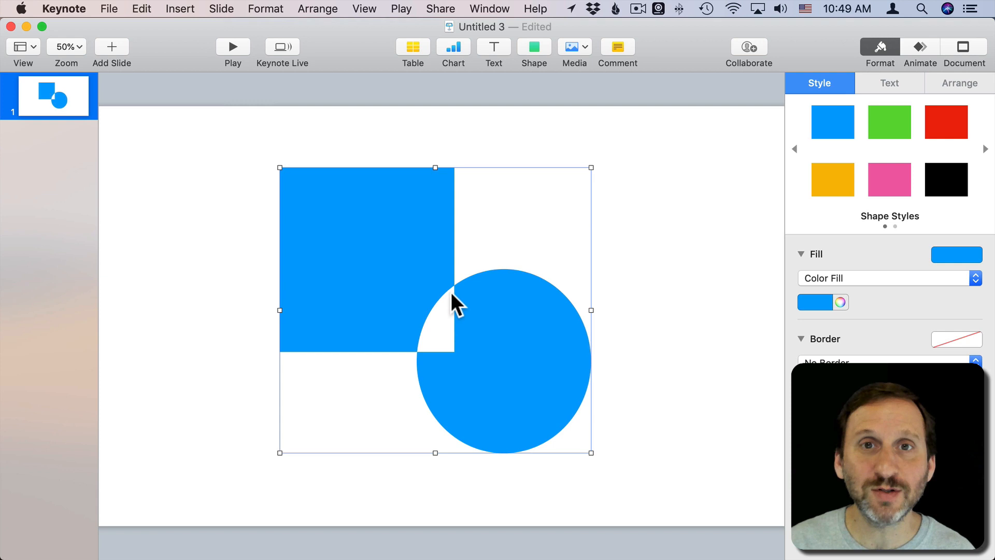
pyautogui.moveTo(444, 295)
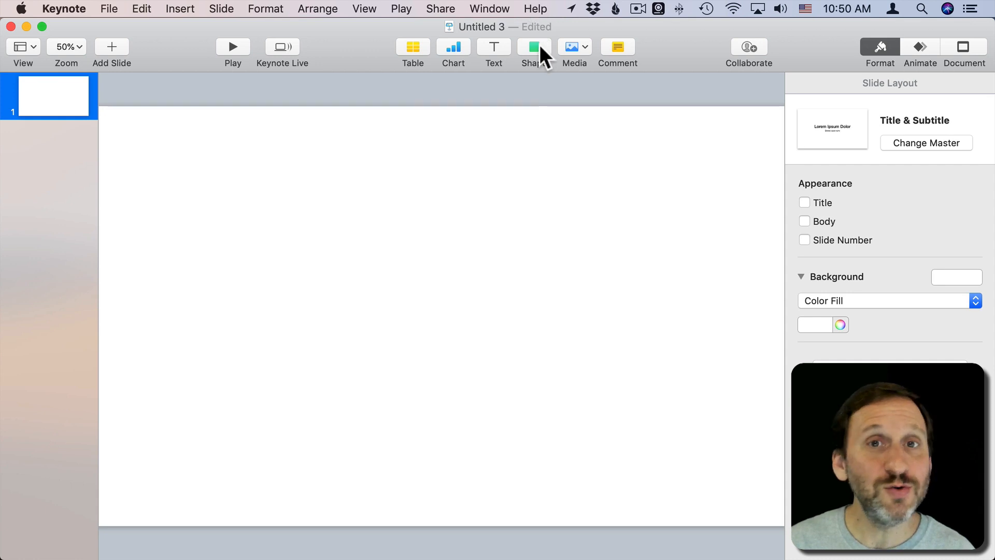
# Insert a large blue circle and a small guitar shape from the shape library
pyautogui.click(534, 47)
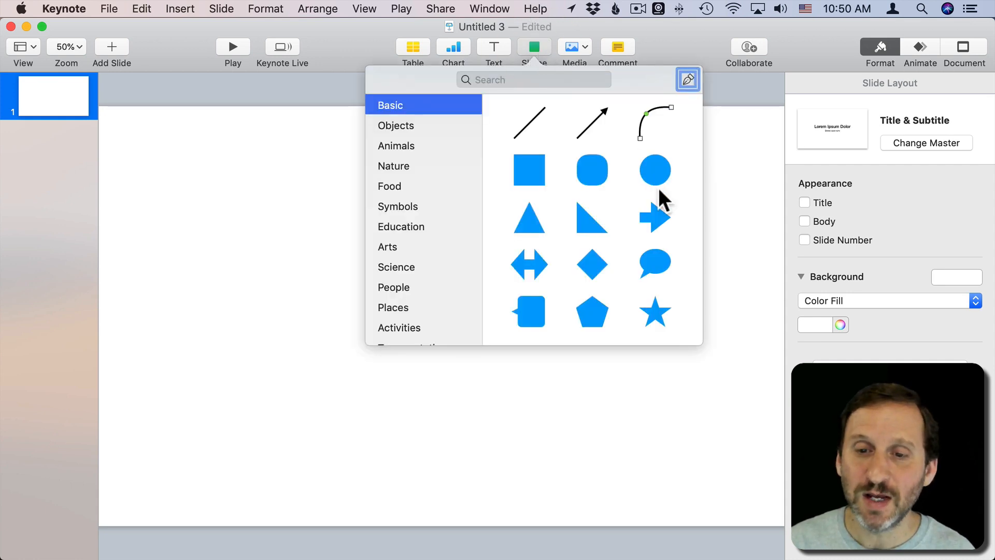
pyautogui.click(654, 171)
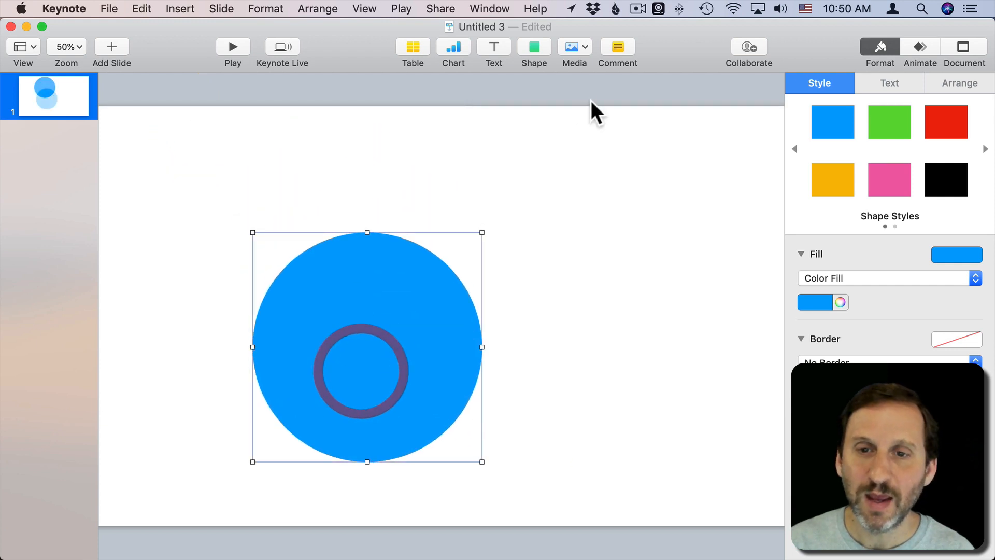
pyautogui.click(534, 46)
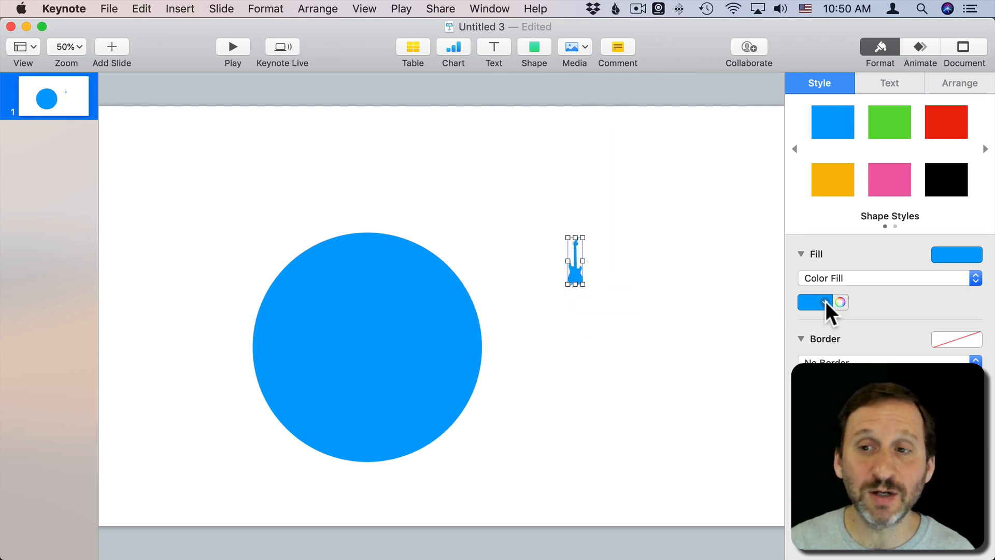
# Make the guitar red, enlarge it and rotate it to a diagonal angle
pyautogui.click(815, 303)
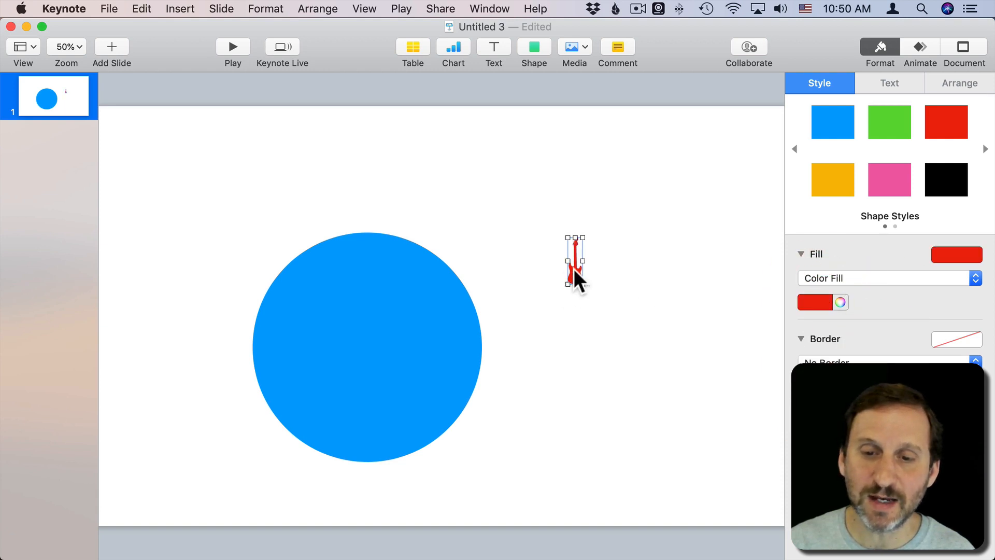
pyautogui.moveTo(574, 278); pyautogui.dragTo(582, 210)
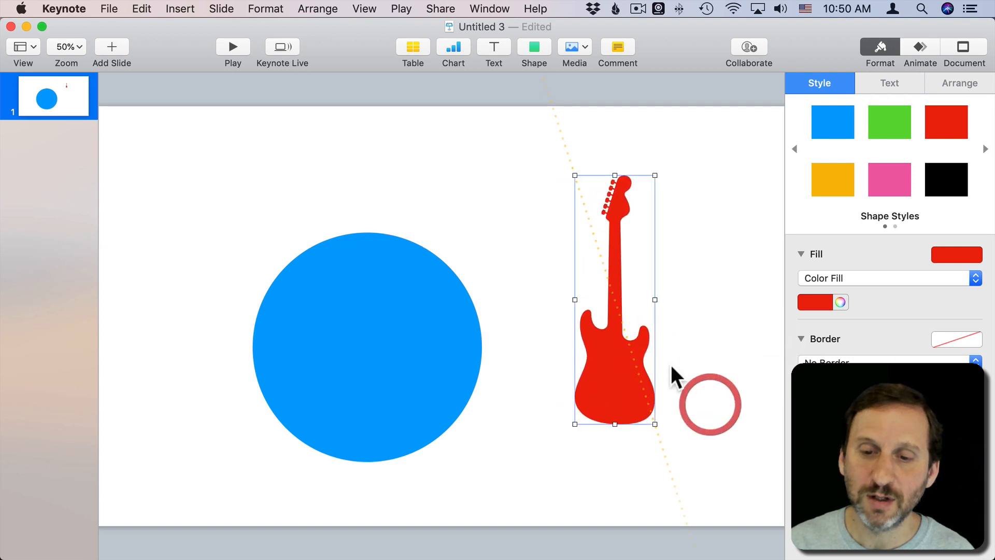
pyautogui.click(958, 83)
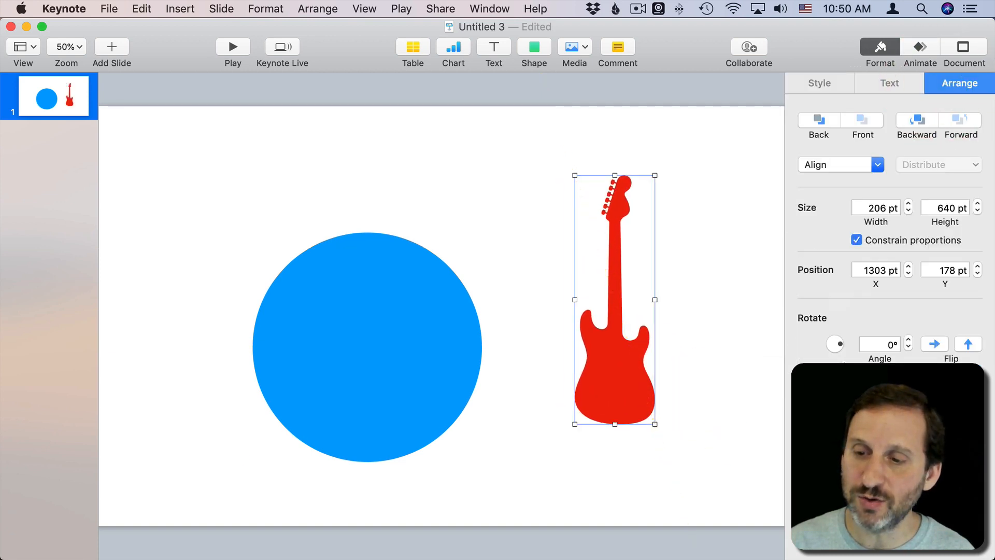
pyautogui.moveTo(836, 343); pyautogui.dragTo(839, 347)
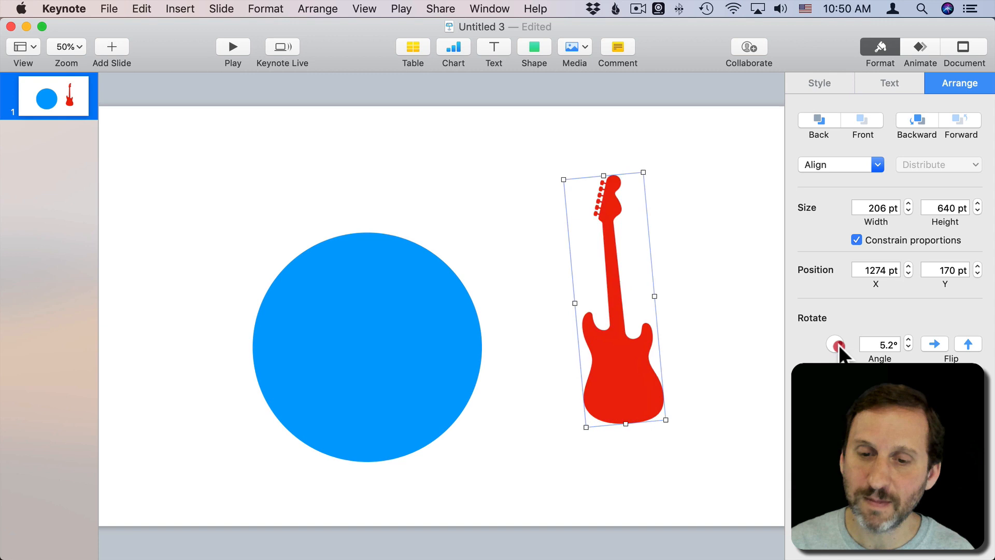
pyautogui.moveTo(835, 344); pyautogui.dragTo(853, 352)
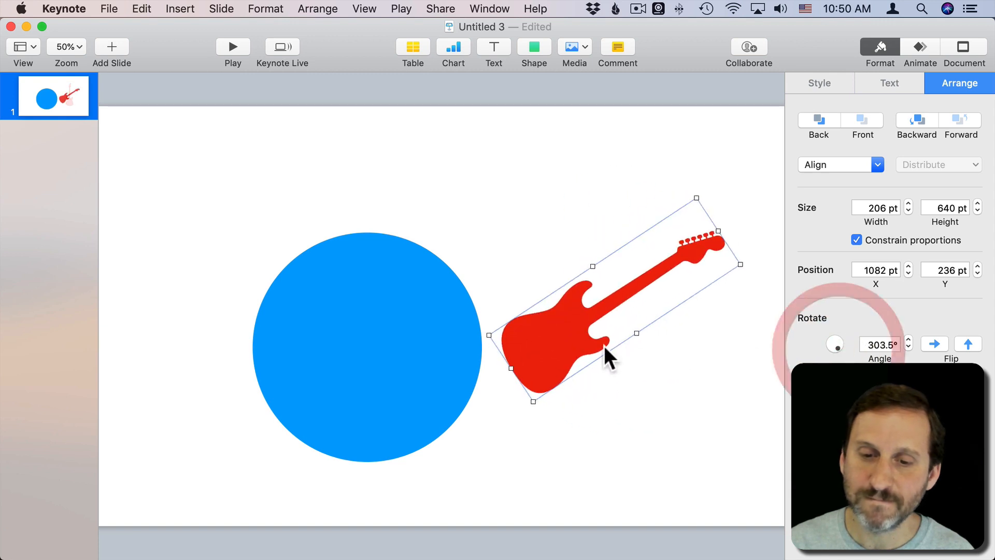
# Lay the enlarged guitar across the blue circle and fine-tune its position
pyautogui.moveTo(610, 356); pyautogui.dragTo(533, 266)
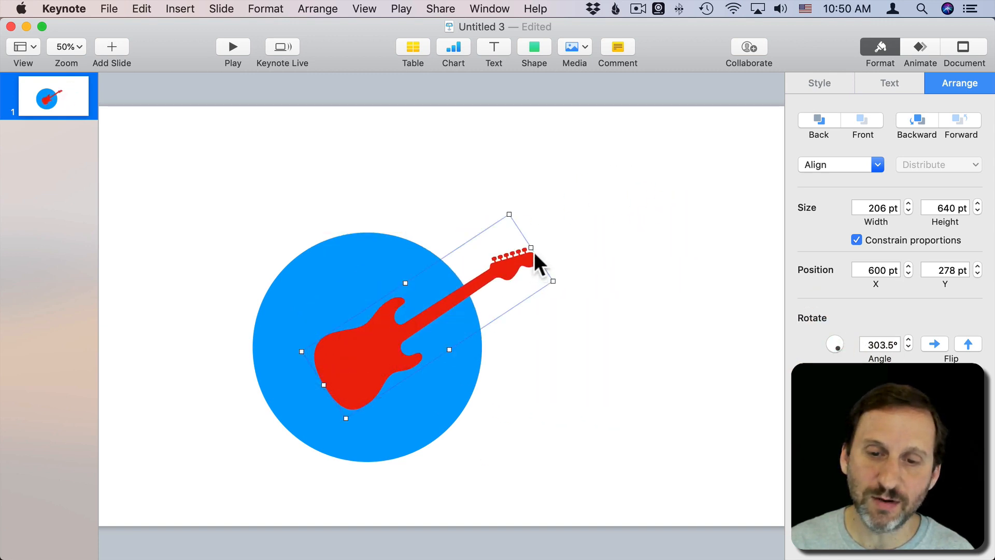
pyautogui.moveTo(529, 247); pyautogui.dragTo(672, 155)
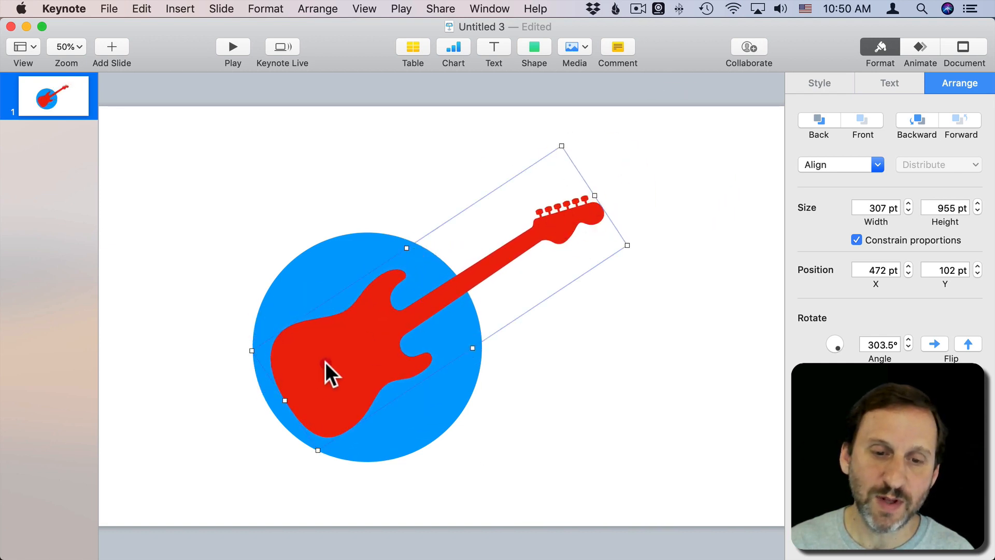
pyautogui.moveTo(329, 374); pyautogui.dragTo(346, 371)
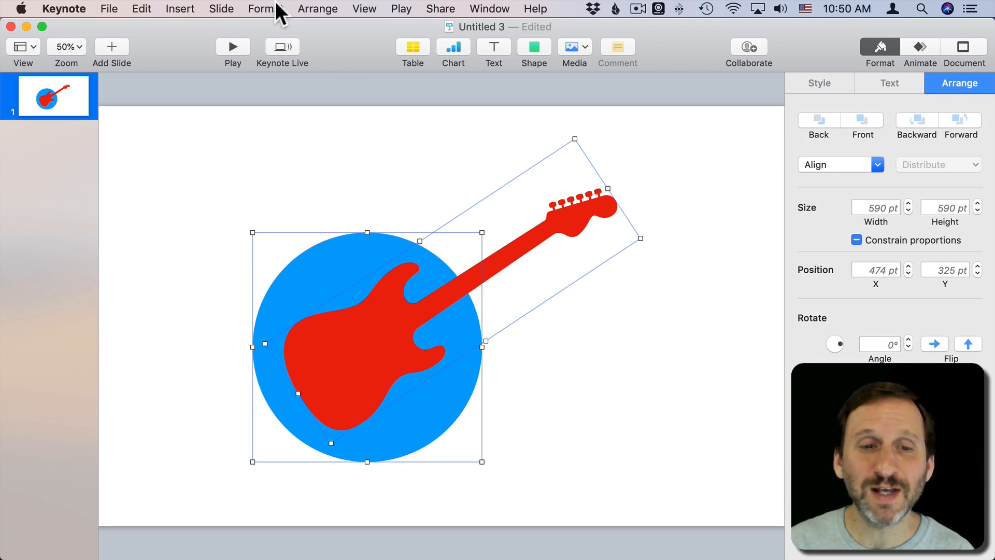
# Try Unite, Intersect and Subtract on the guitar and circle, undoing each
pyautogui.click(265, 8)
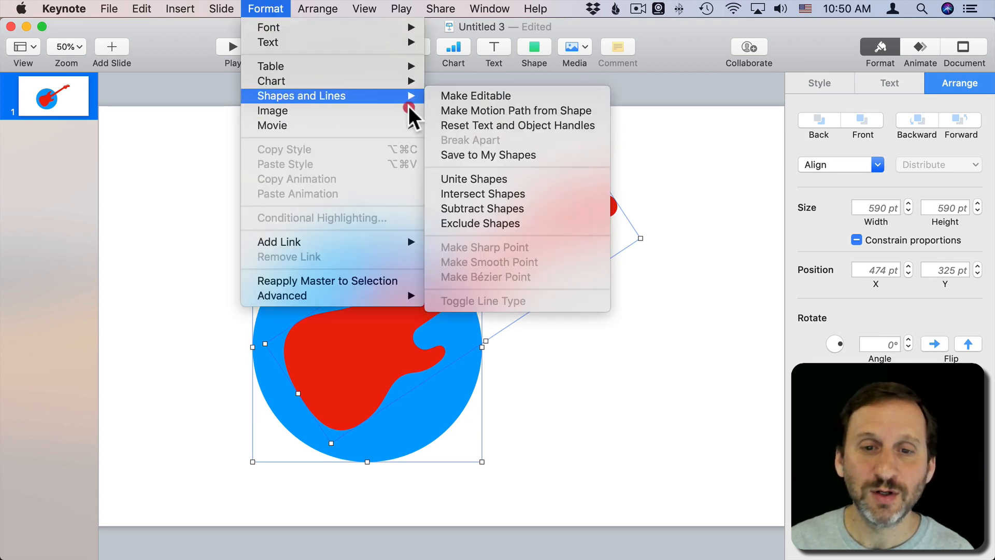
pyautogui.click(473, 178)
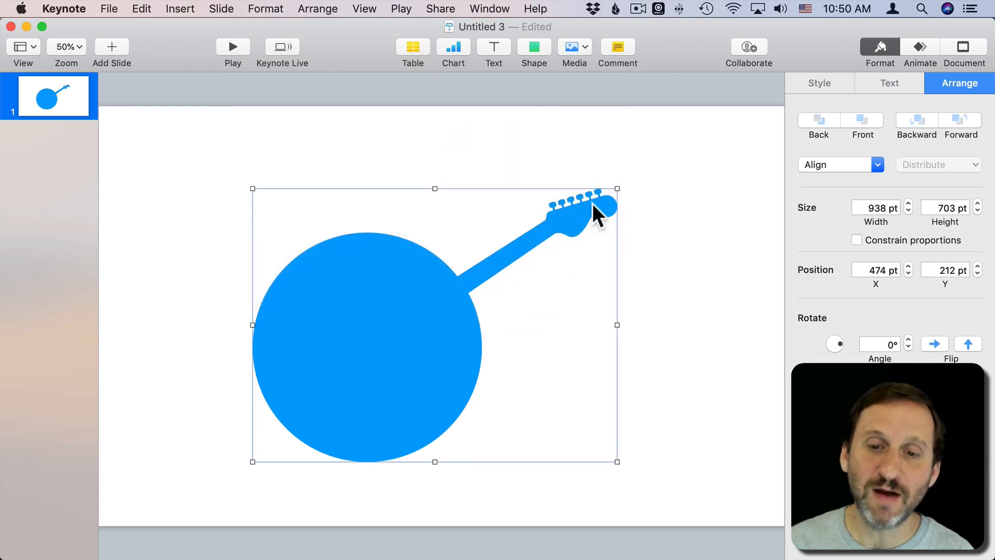
pyautogui.click(264, 8)
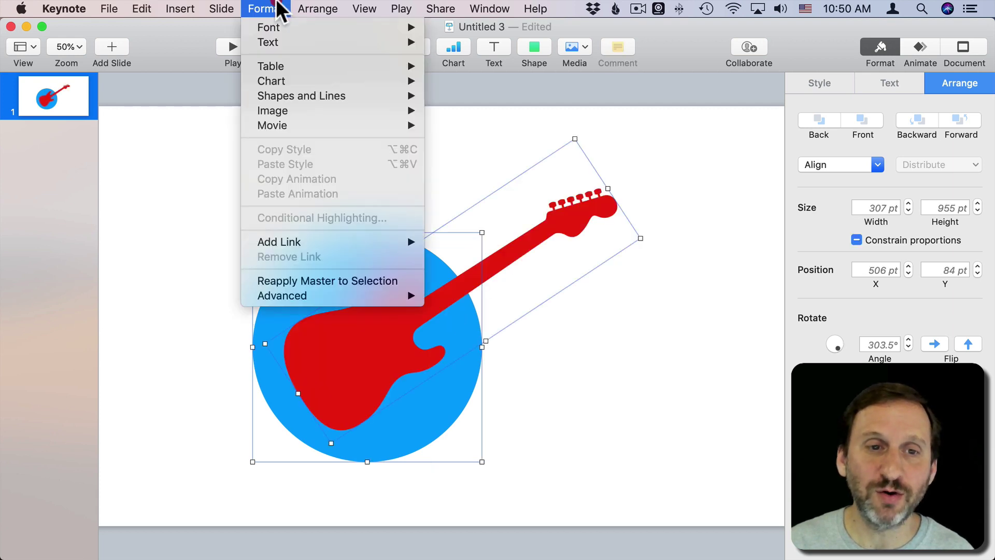
pyautogui.moveTo(302, 96)
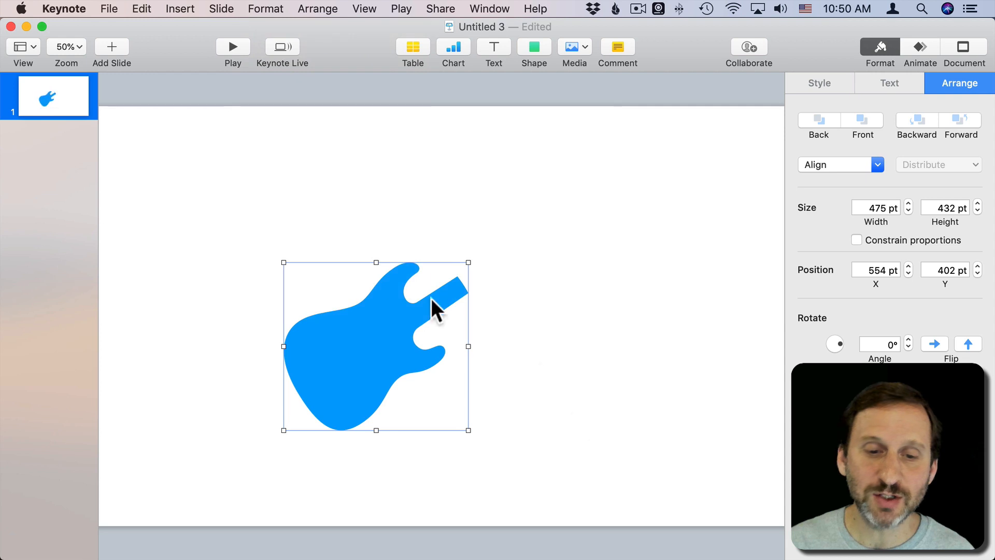
pyautogui.click(265, 8)
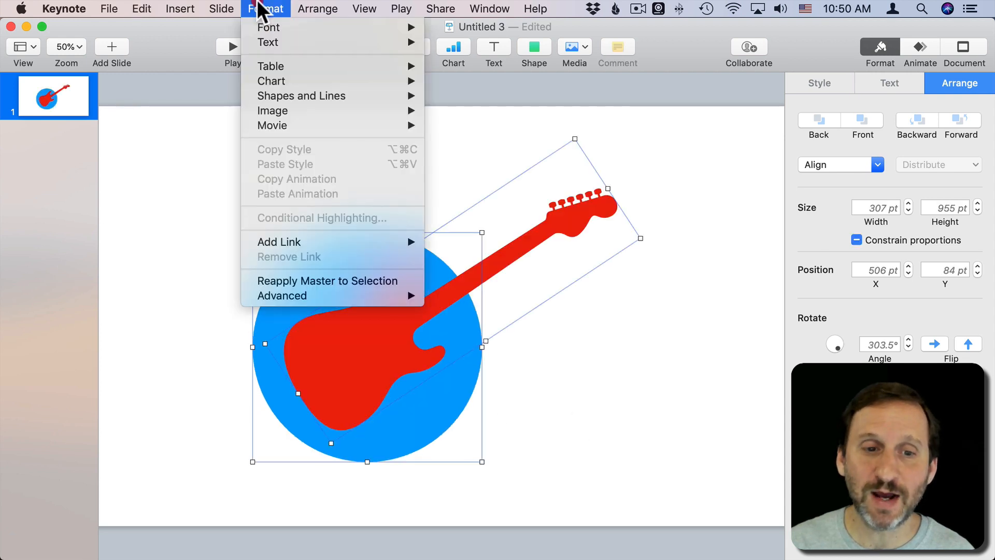
pyautogui.moveTo(300, 95)
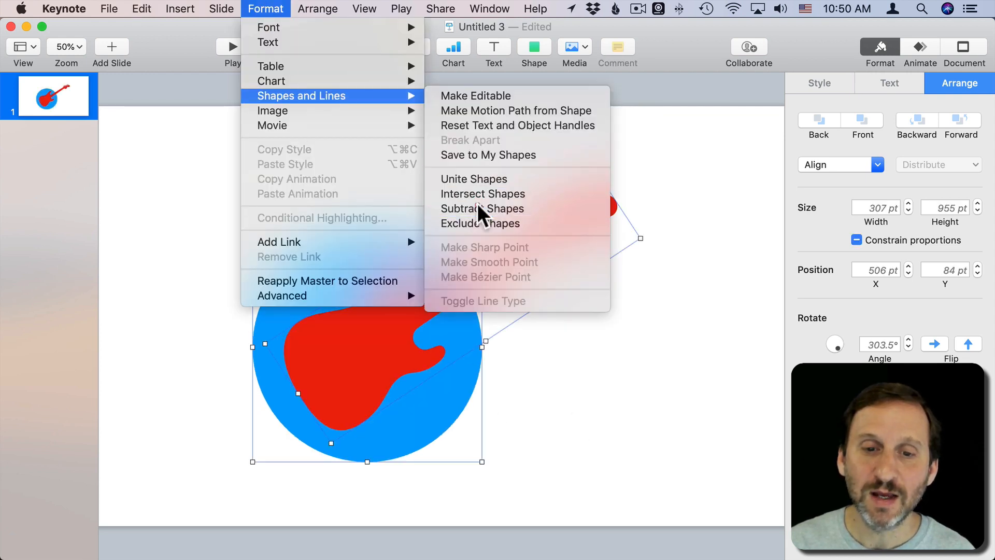
pyautogui.click(483, 208)
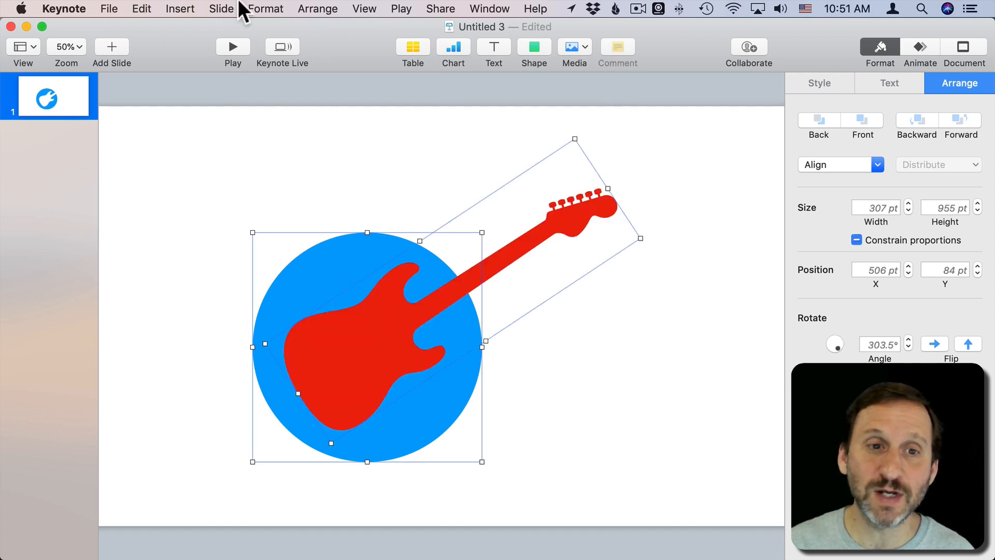
# Exclude the guitar from the circle, leaving one blue guitar-logo shape
pyautogui.click(264, 8)
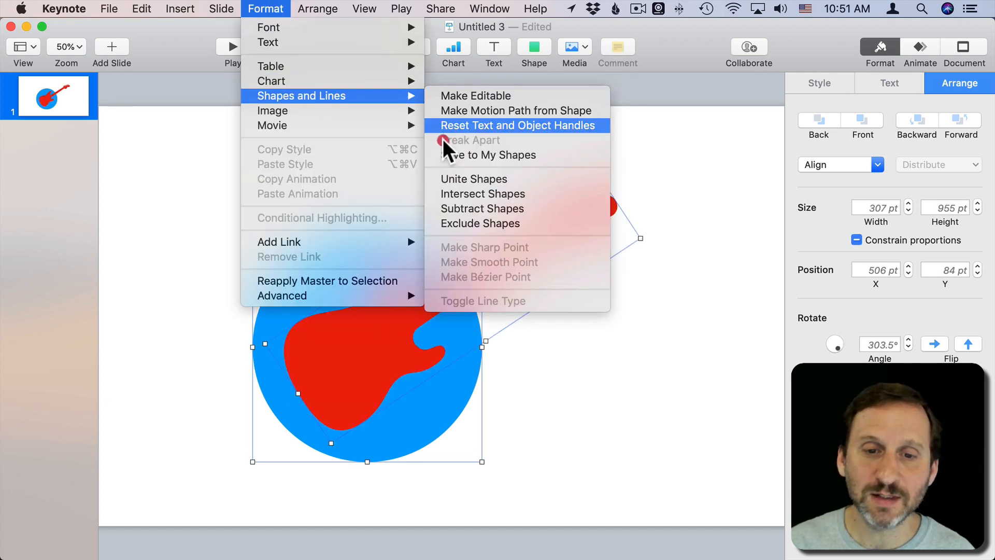
pyautogui.click(517, 125)
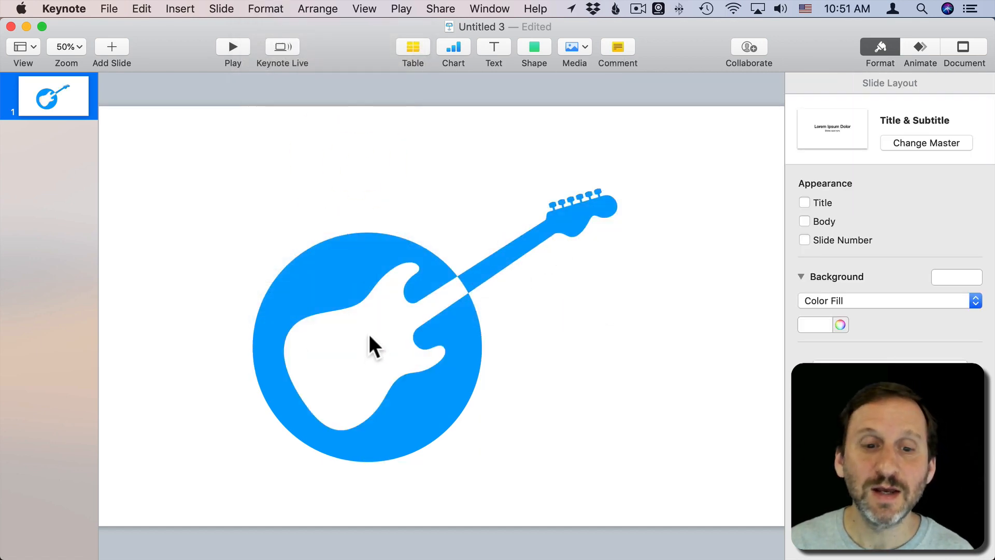
pyautogui.moveTo(457, 376)
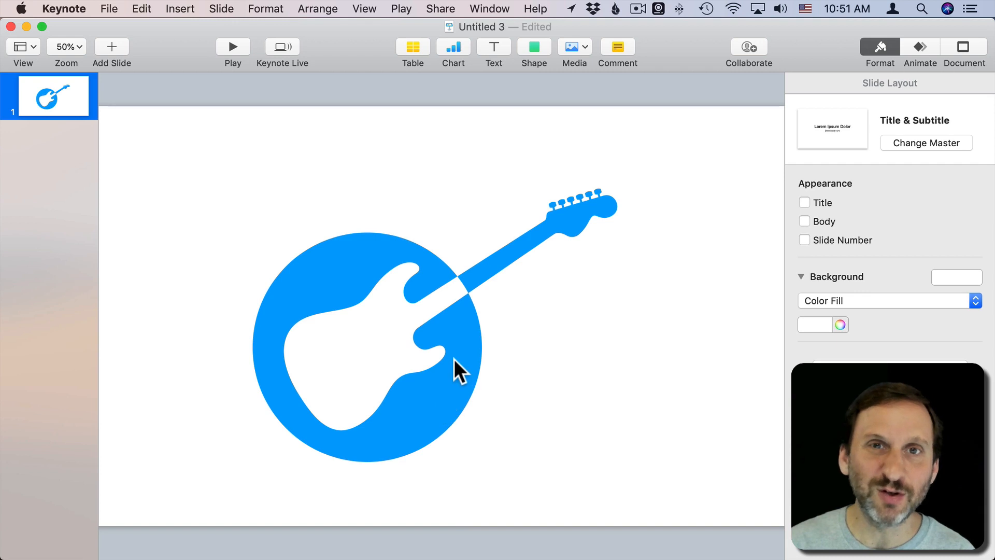
pyautogui.moveTo(402, 429)
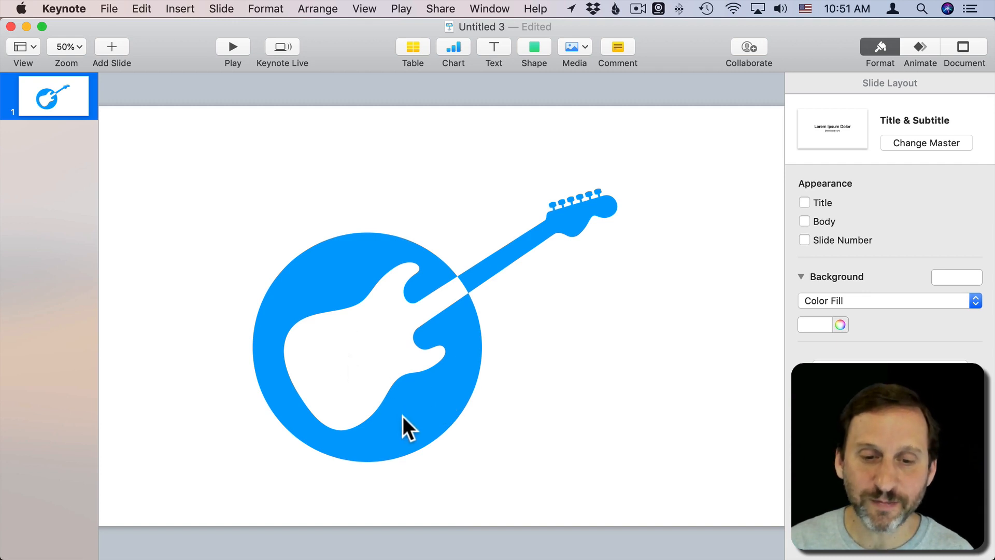
# Recolour the guitar cut-out shape with the yellow style swatch
pyautogui.click(403, 428)
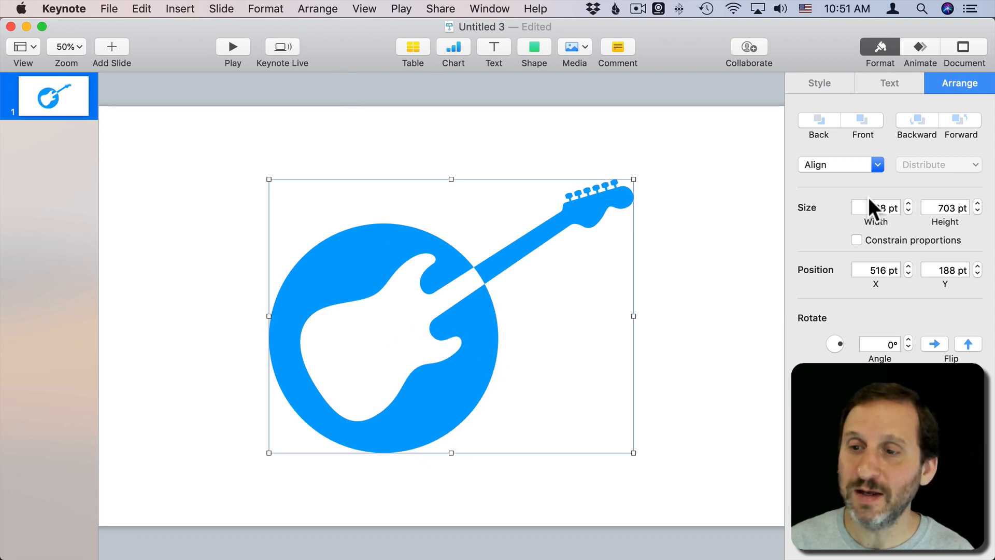
pyautogui.click(818, 83)
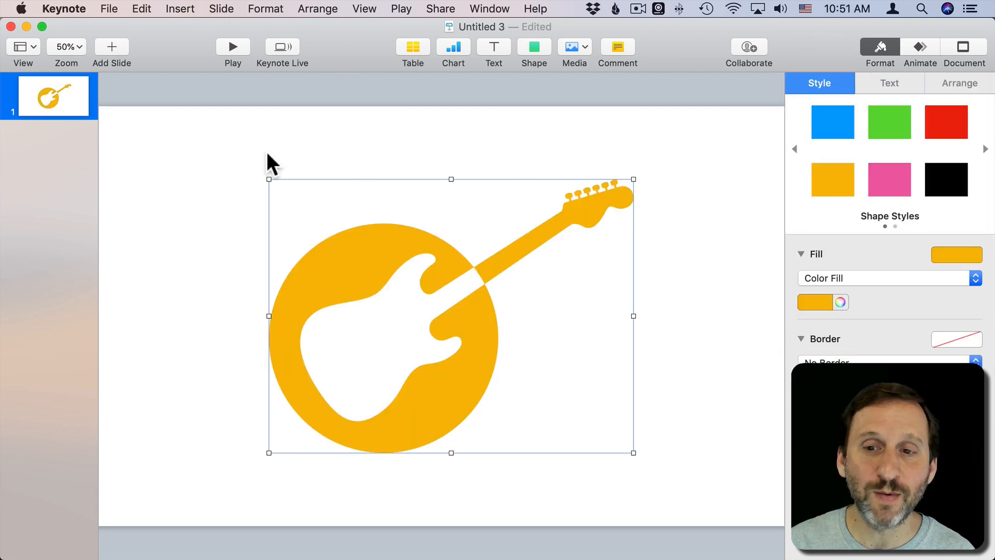
pyautogui.click(264, 8)
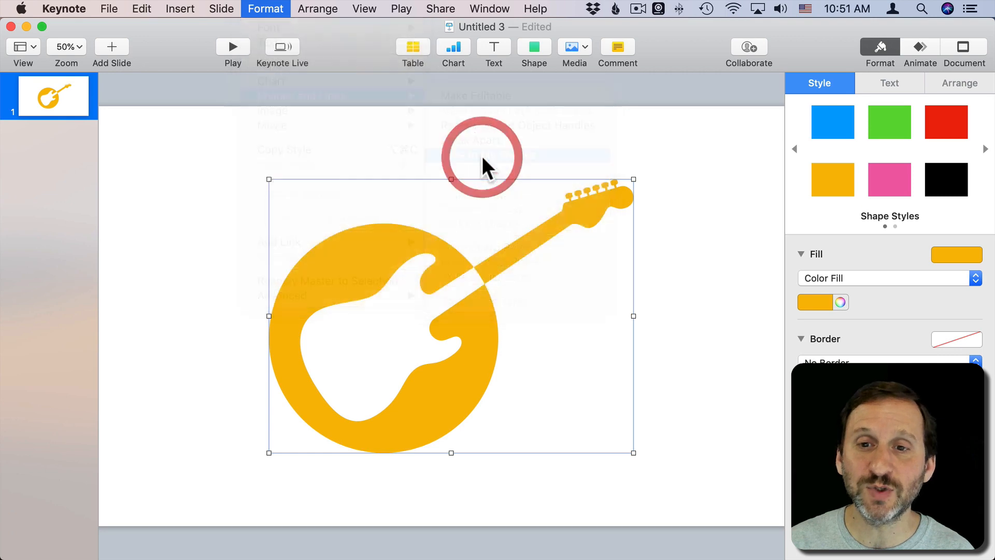
# Name the new custom shape 'Circle Guitar' in My Shapes
pyautogui.click(534, 47)
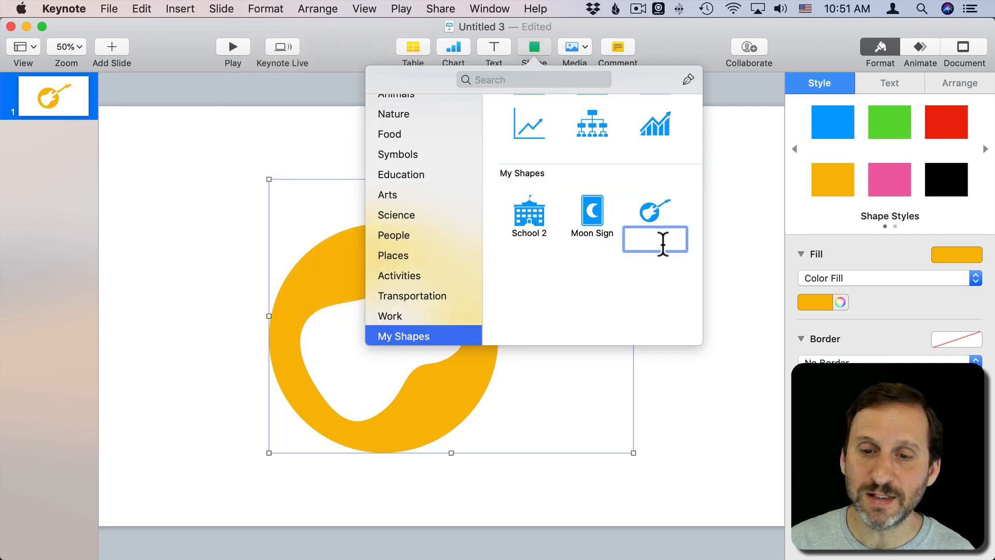
pyautogui.write('Circle')
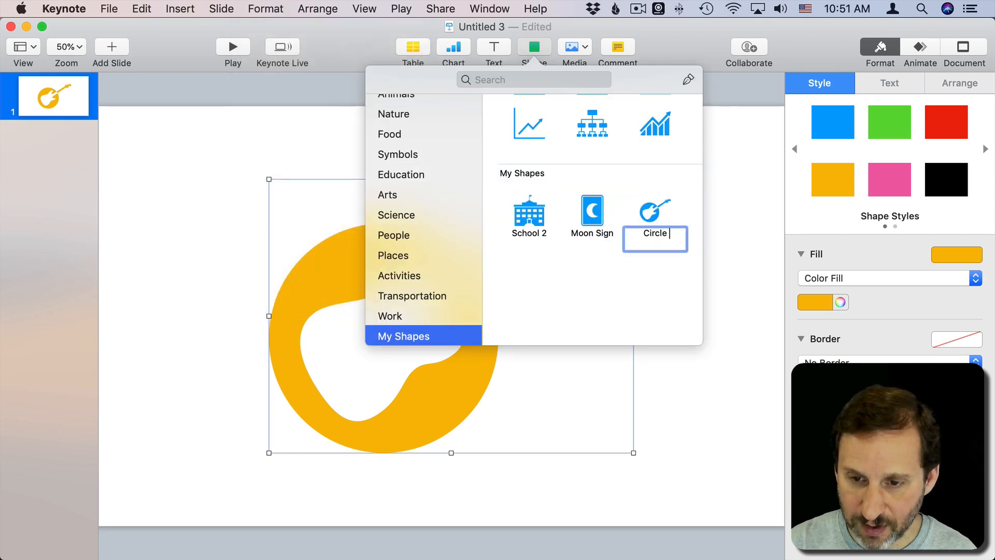
pyautogui.write('Guitar')
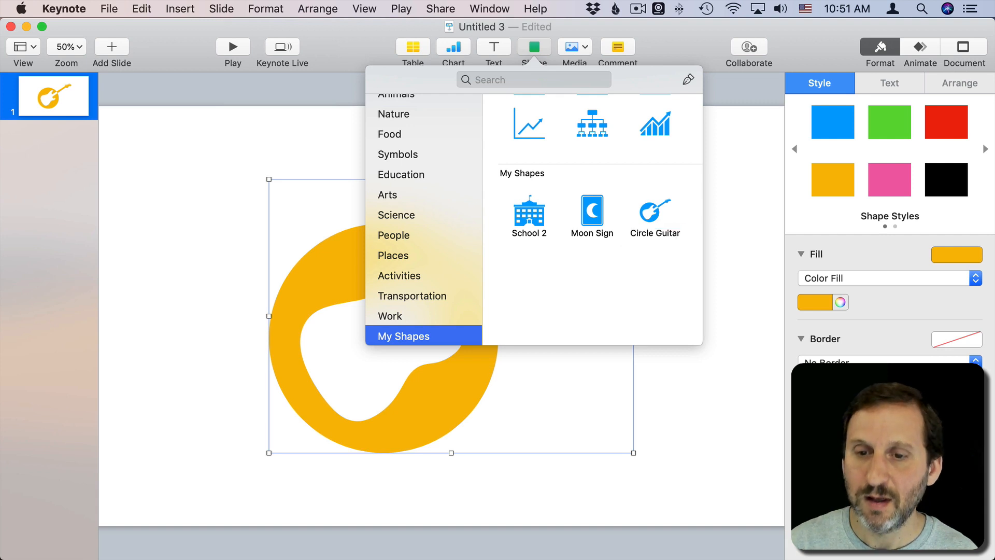
pyautogui.moveTo(699, 425)
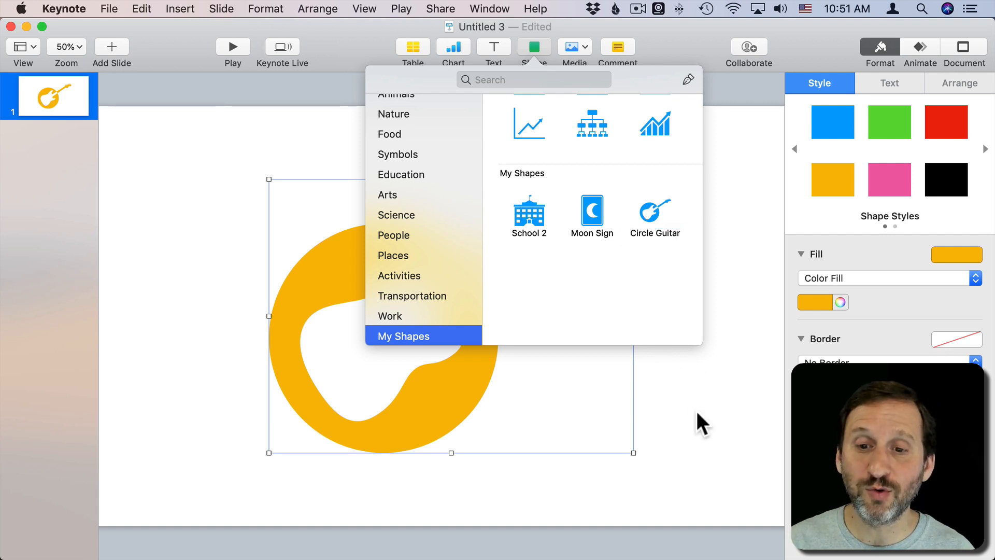
pyautogui.click(655, 210)
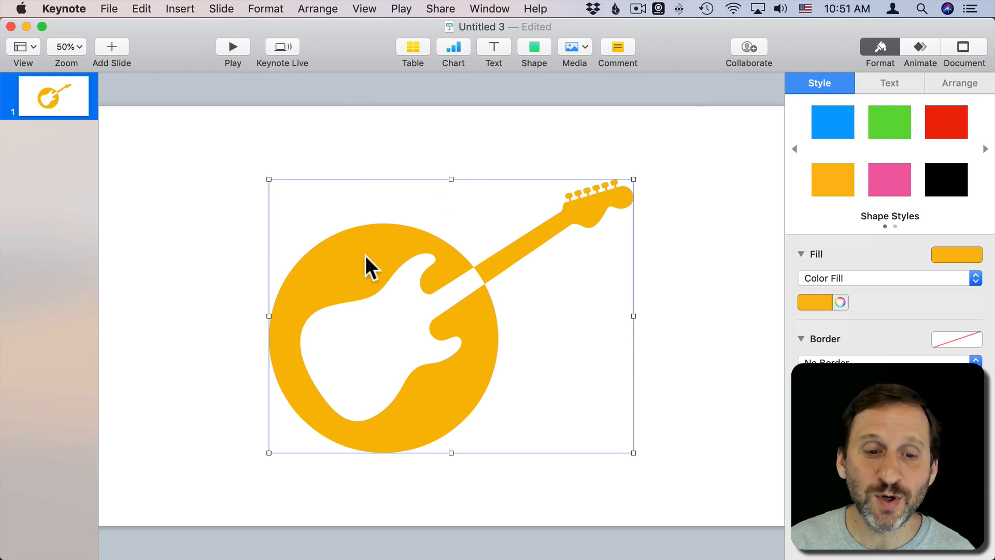
pyautogui.moveTo(429, 330)
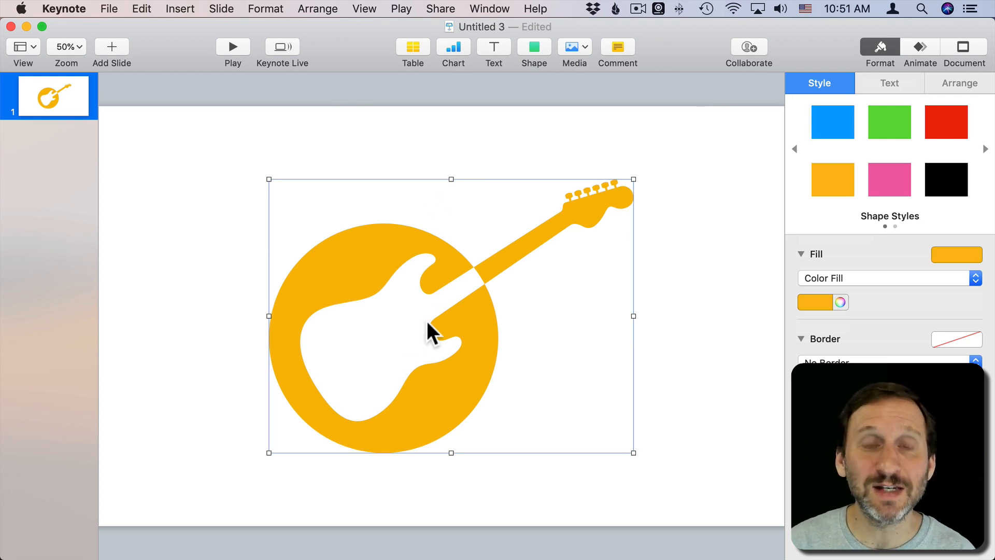
pyautogui.moveTo(374, 315)
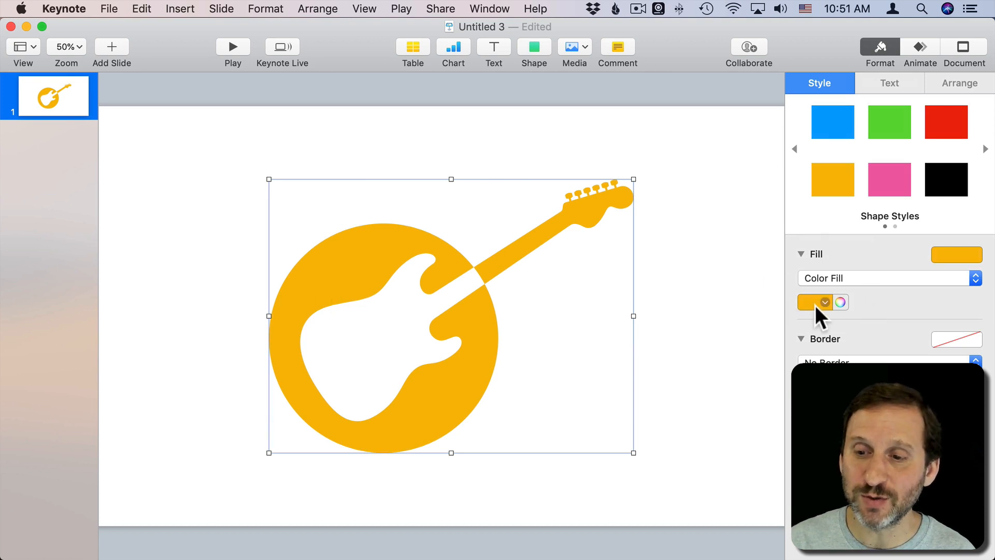
# Change the guitar circle's fill to an Advanced Gradient Fill
pyautogui.click(889, 122)
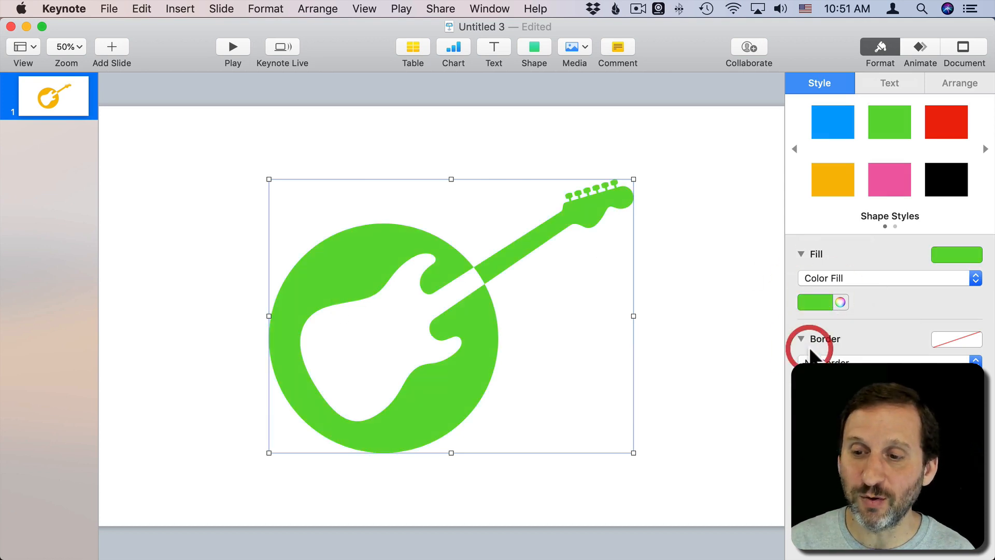
pyautogui.click(887, 278)
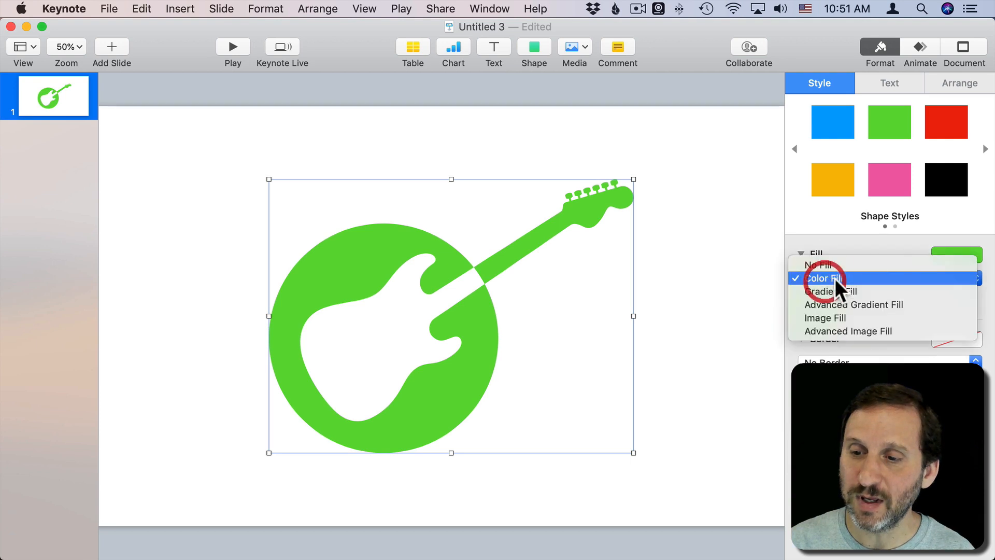
pyautogui.click(854, 304)
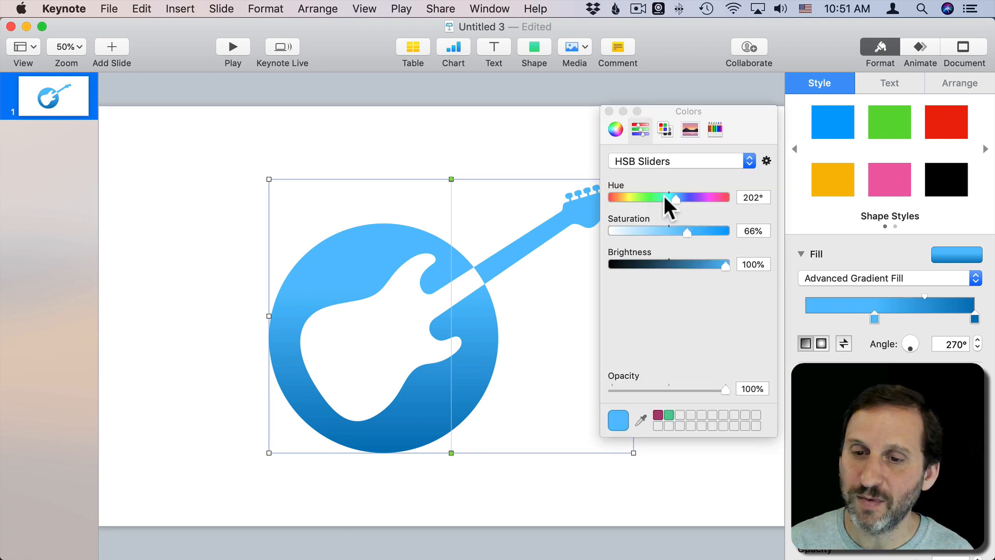
# Shift the gradient's top colour stop to bright green via the Hue slider
pyautogui.moveTo(673, 197); pyautogui.dragTo(637, 197)
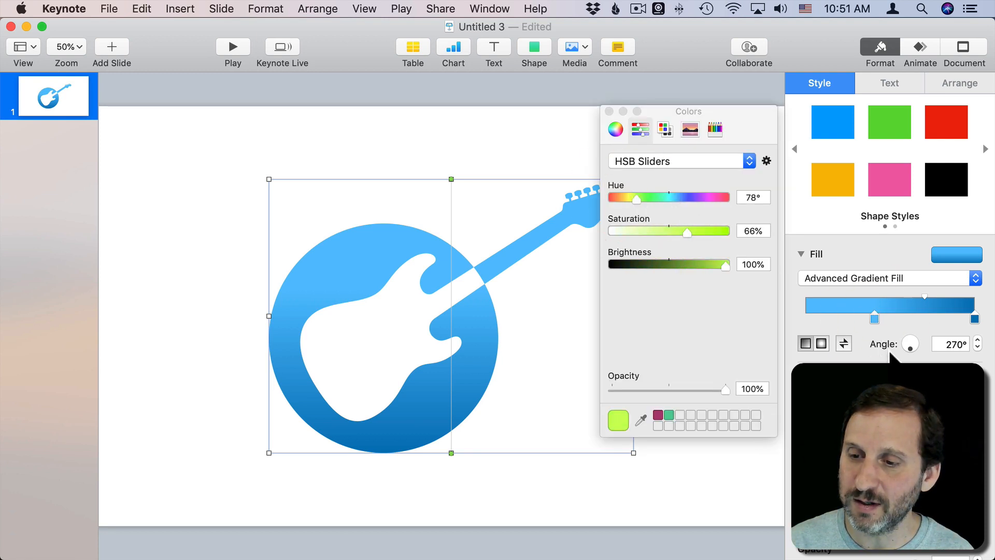
pyautogui.moveTo(637, 197); pyautogui.dragTo(641, 196)
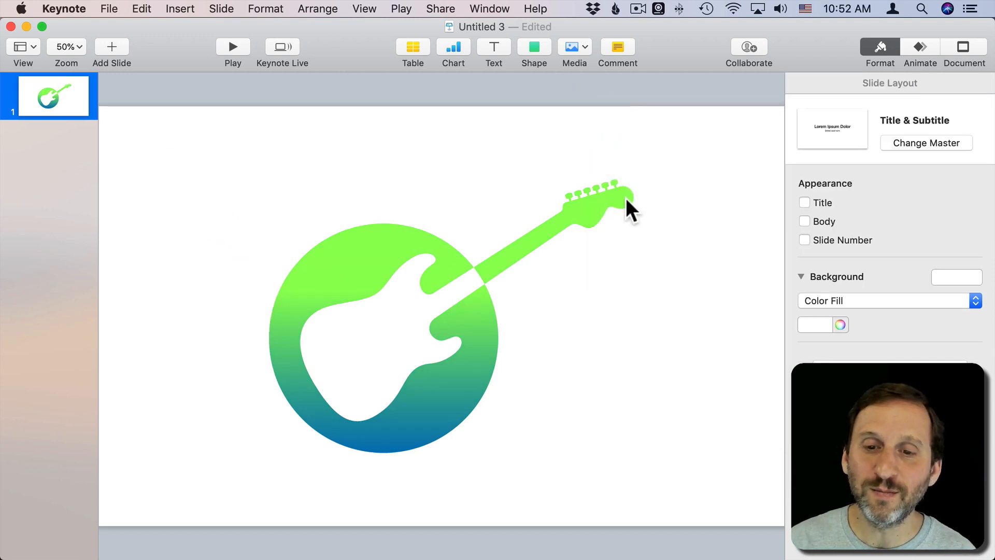
pyautogui.moveTo(655, 210)
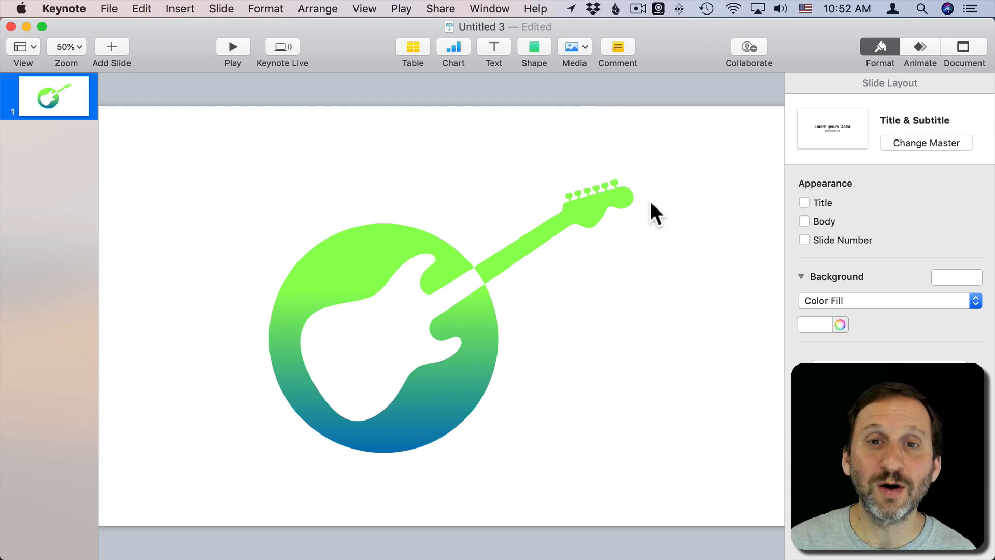
pyautogui.moveTo(346, 307)
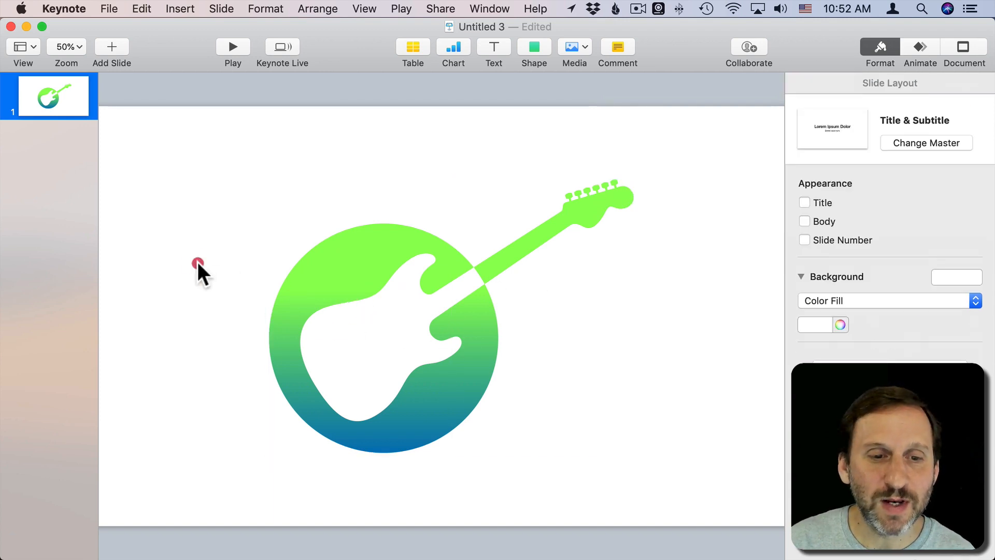
pyautogui.moveTo(371, 280)
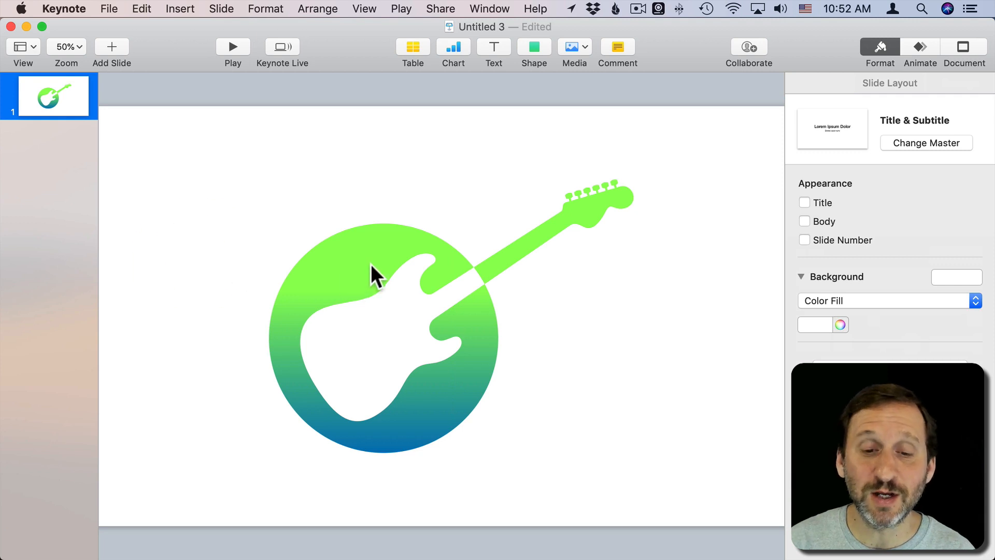
pyautogui.click(375, 283)
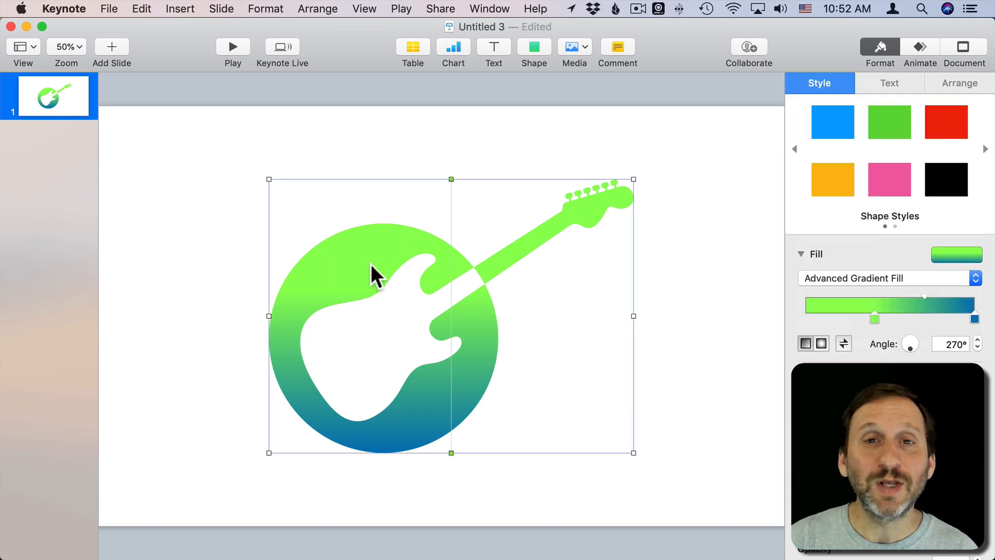
pyautogui.moveTo(508, 85)
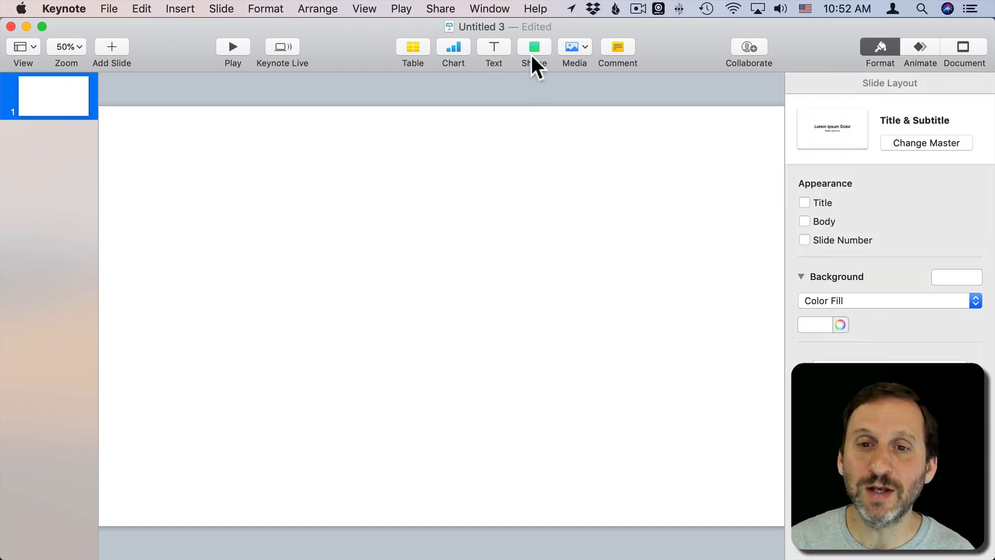
# Add the electric guitar and drum kit shapes from the Arts category
pyautogui.click(534, 47)
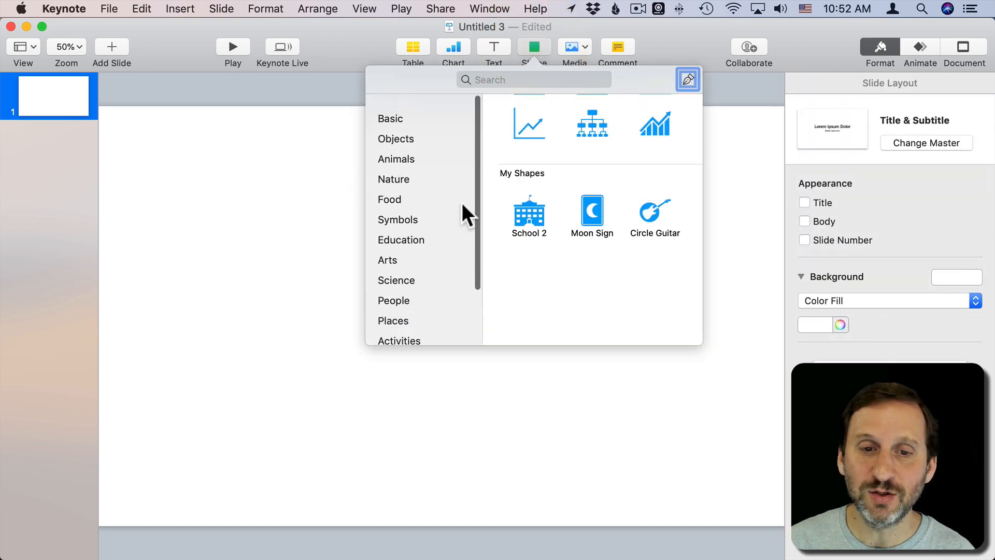
pyautogui.click(387, 247)
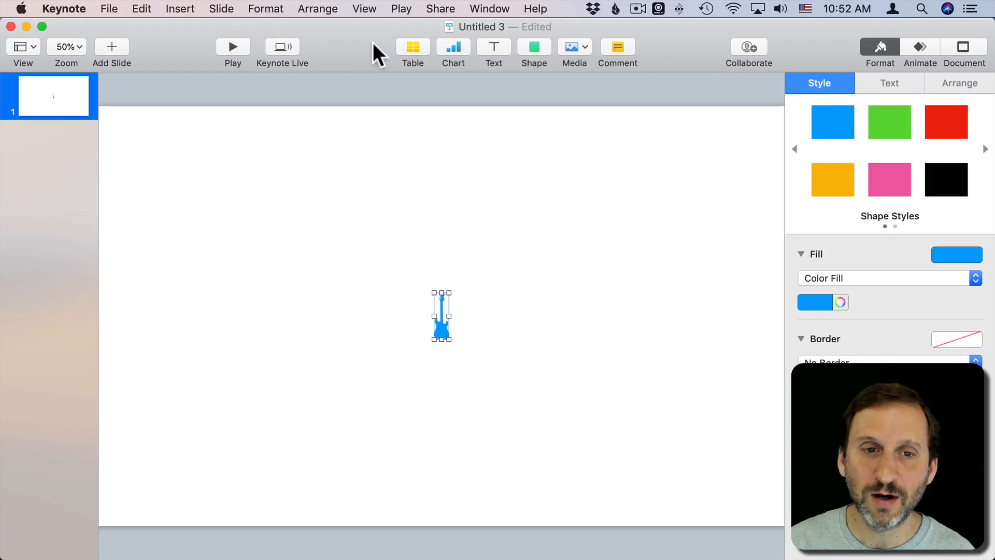
pyautogui.click(534, 46)
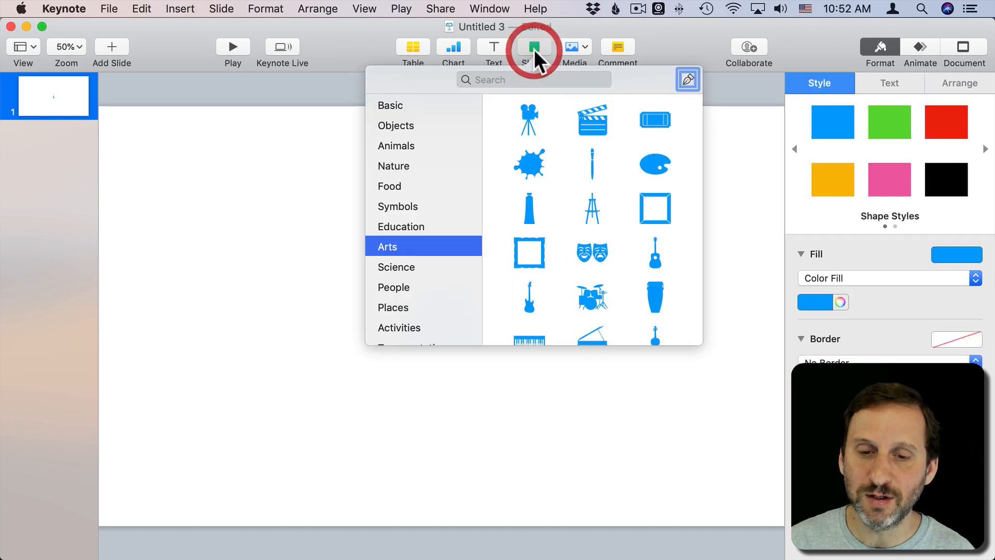
pyautogui.click(591, 297)
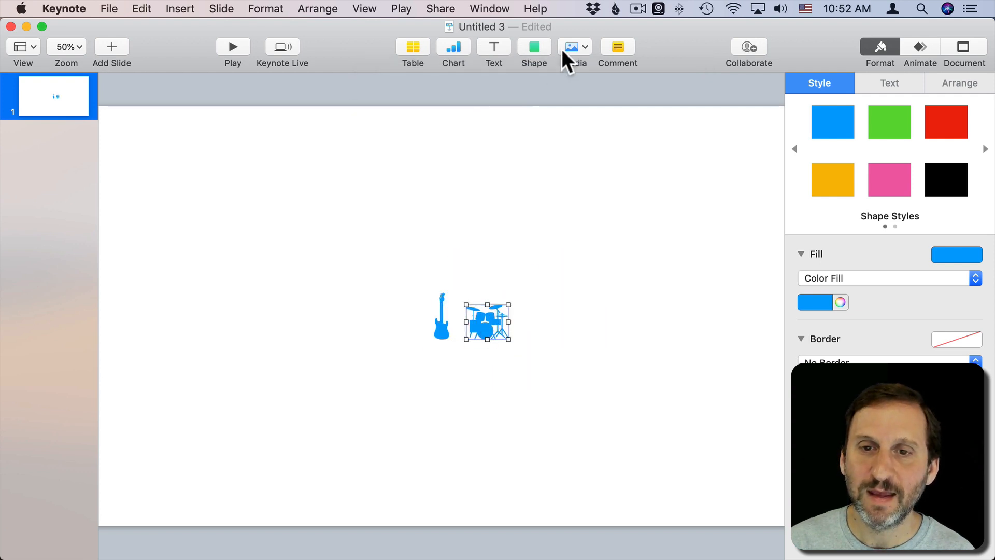
# Add the saxophone shape and move it to the right of the drums
pyautogui.click(533, 47)
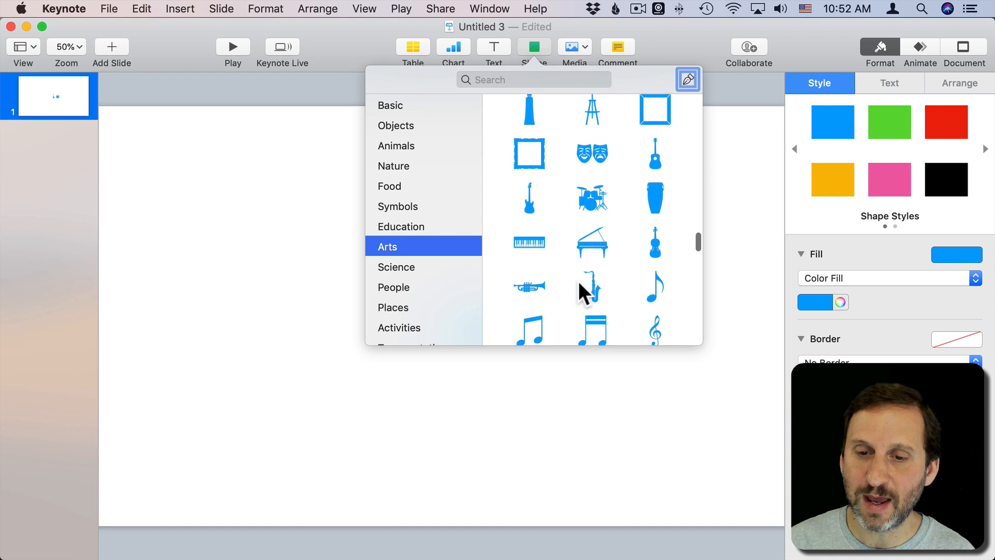
pyautogui.scroll(-3)
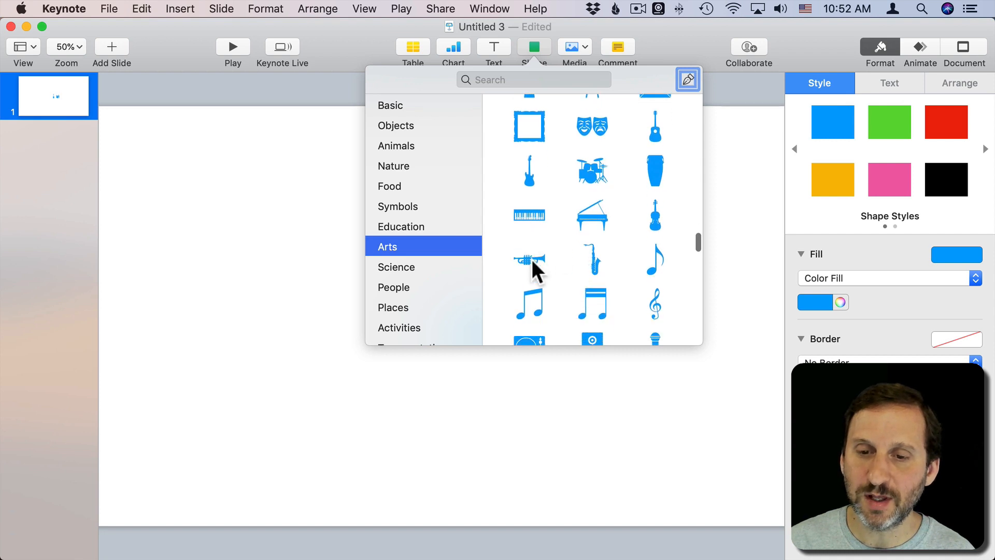
pyautogui.click(529, 170)
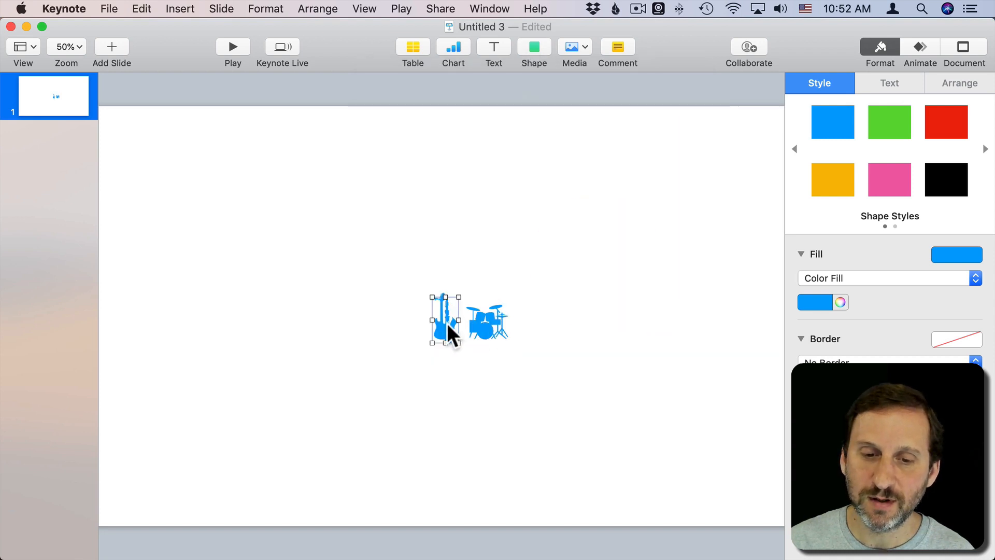
pyautogui.moveTo(446, 317); pyautogui.dragTo(532, 324)
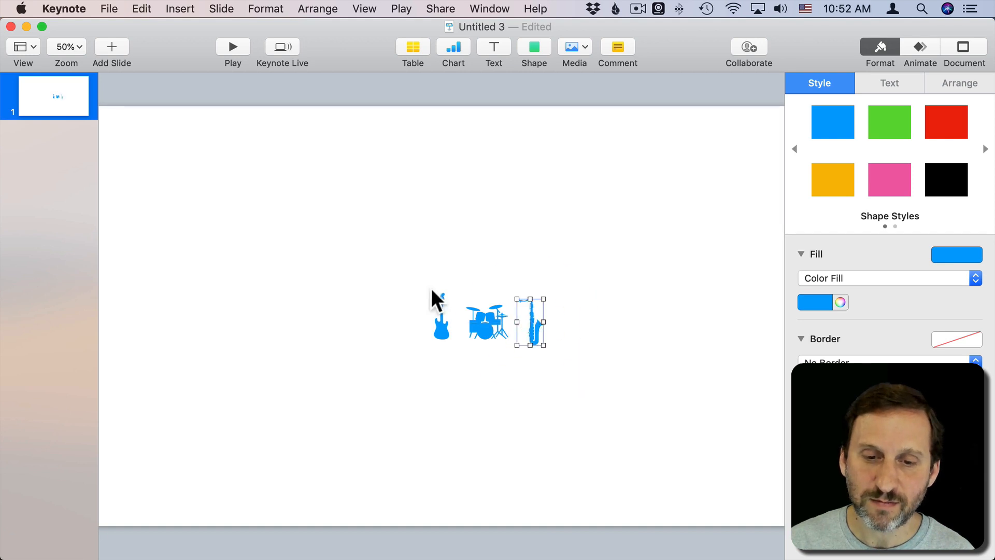
# Unite the guitar, drums and saxophone into one shape and enlarge it
pyautogui.click(264, 9)
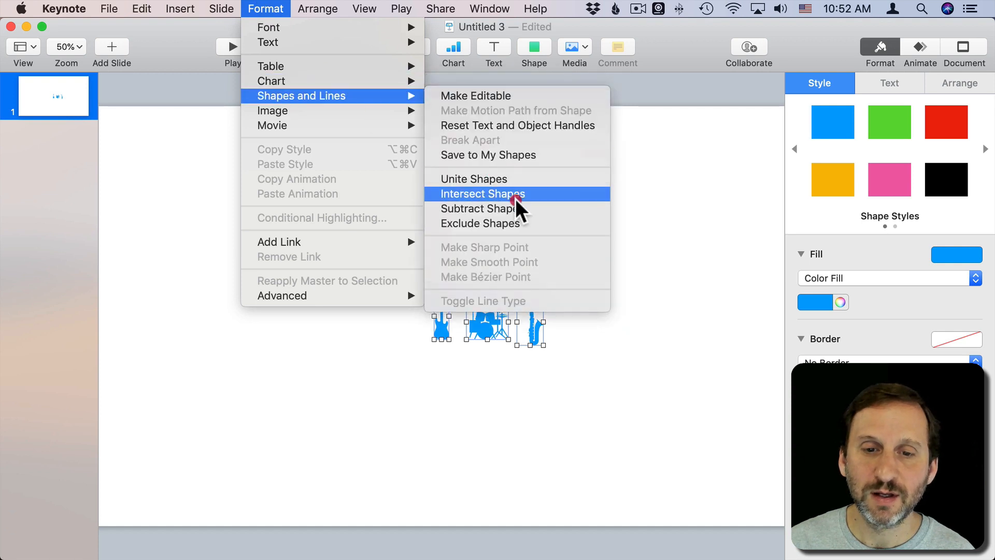
pyautogui.click(482, 193)
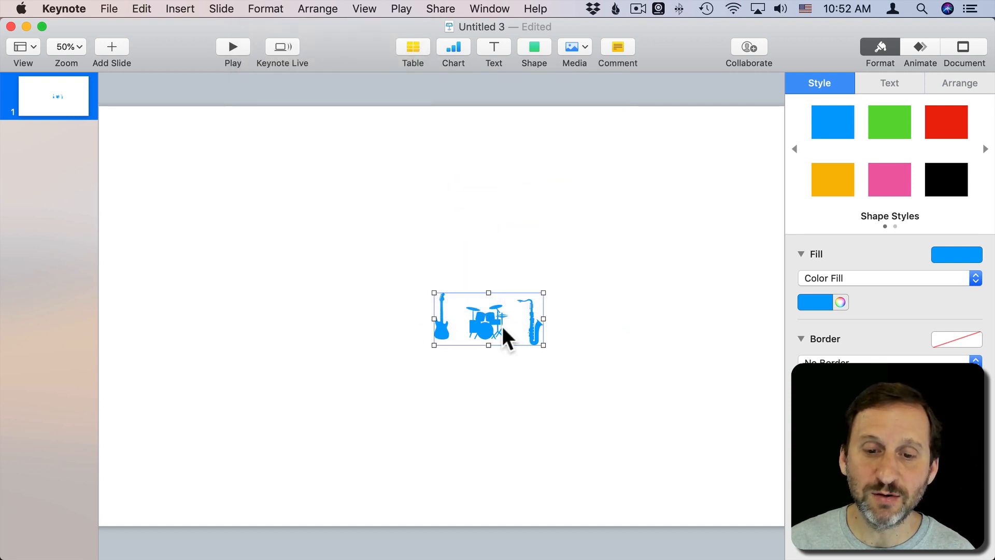
pyautogui.moveTo(488, 344); pyautogui.dragTo(488, 487)
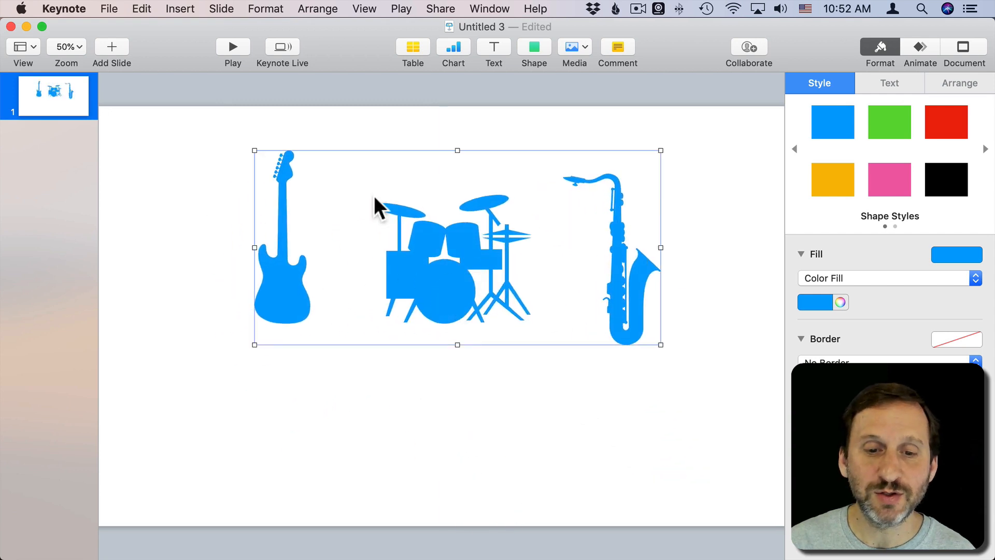
pyautogui.moveTo(216, 261)
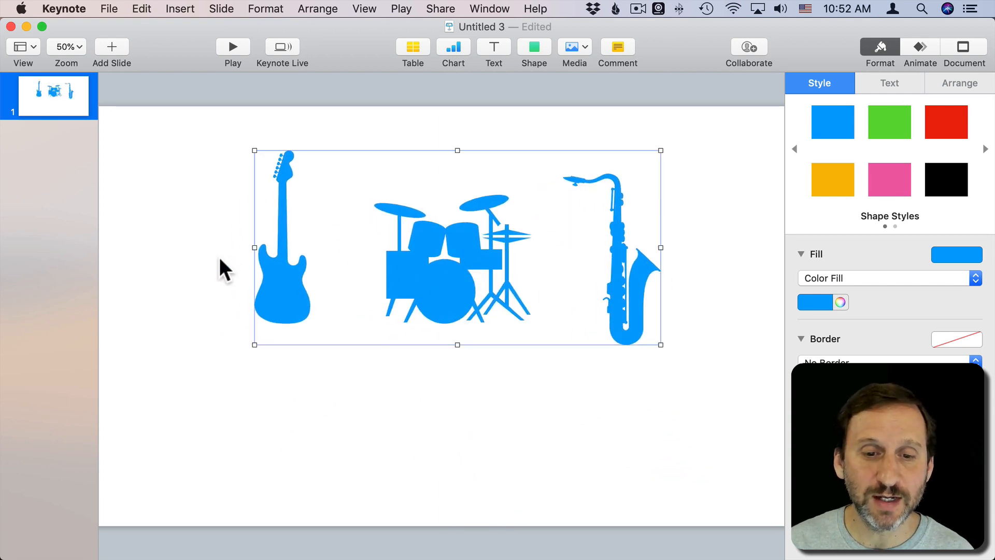
pyautogui.click(429, 283)
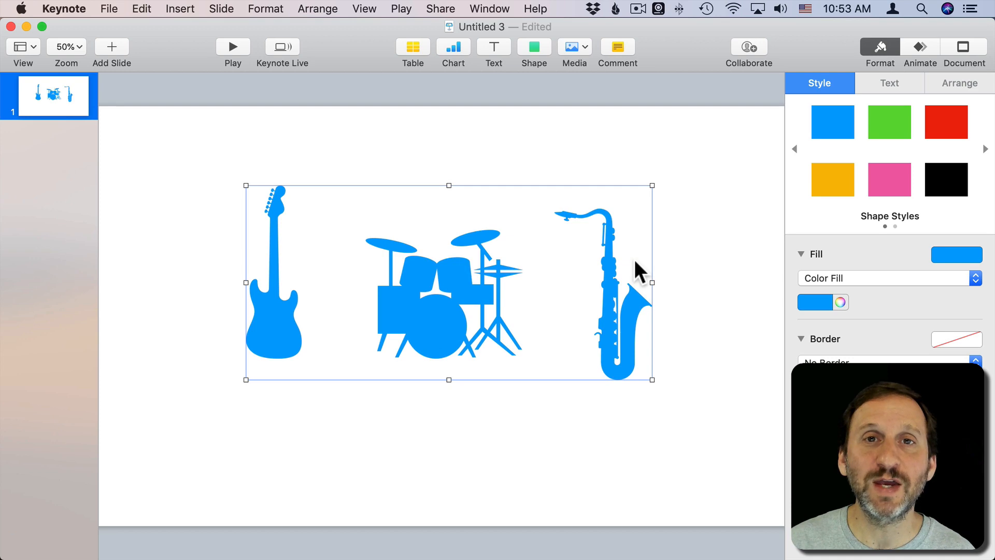
pyautogui.moveTo(369, 348)
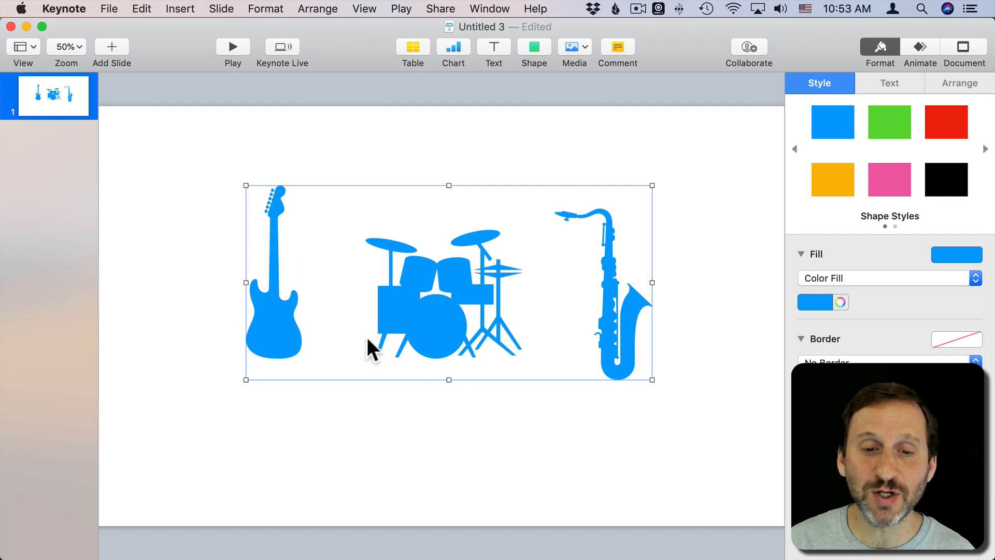